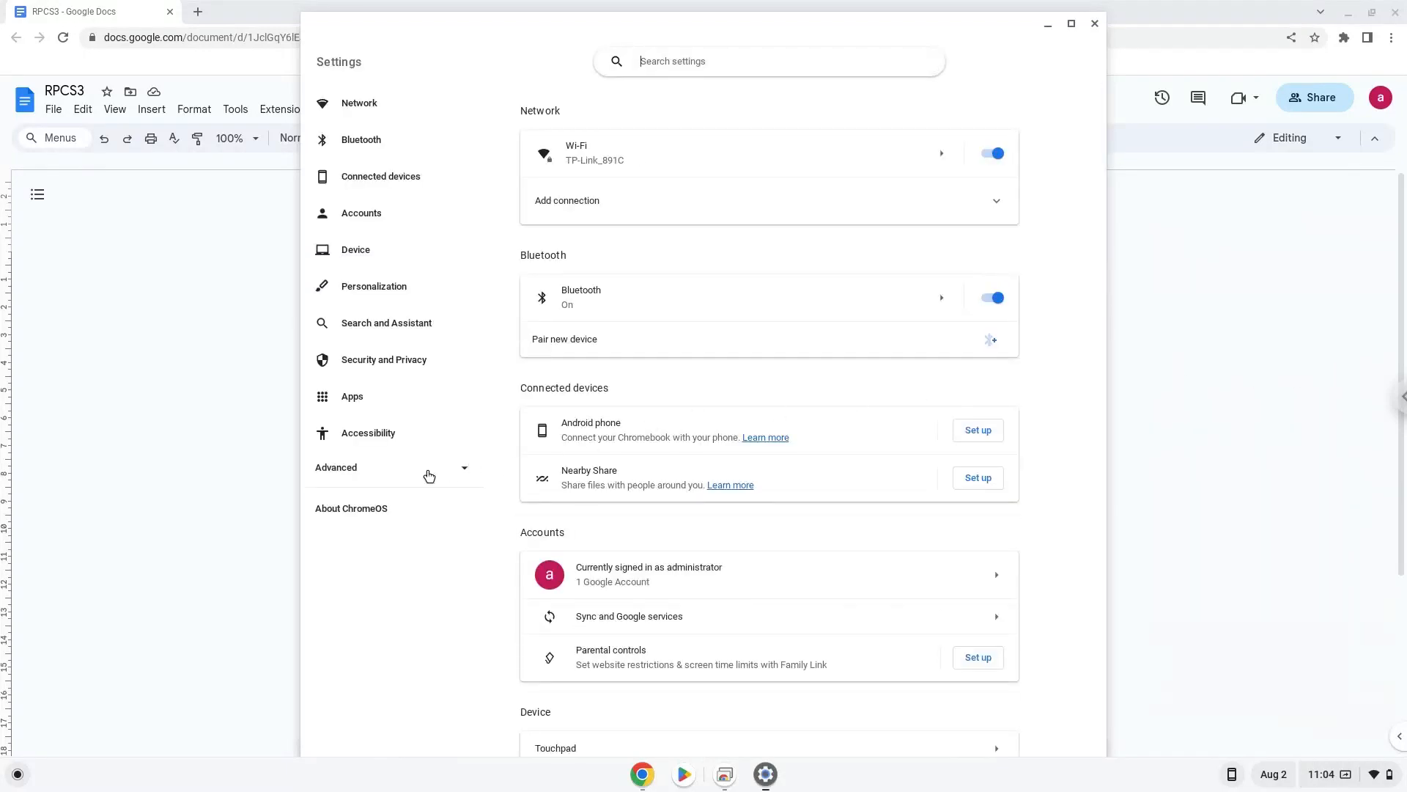
# Open the Developers page under Advanced in the ChromeOS Settings sidebar.
pyautogui.click(336, 467)
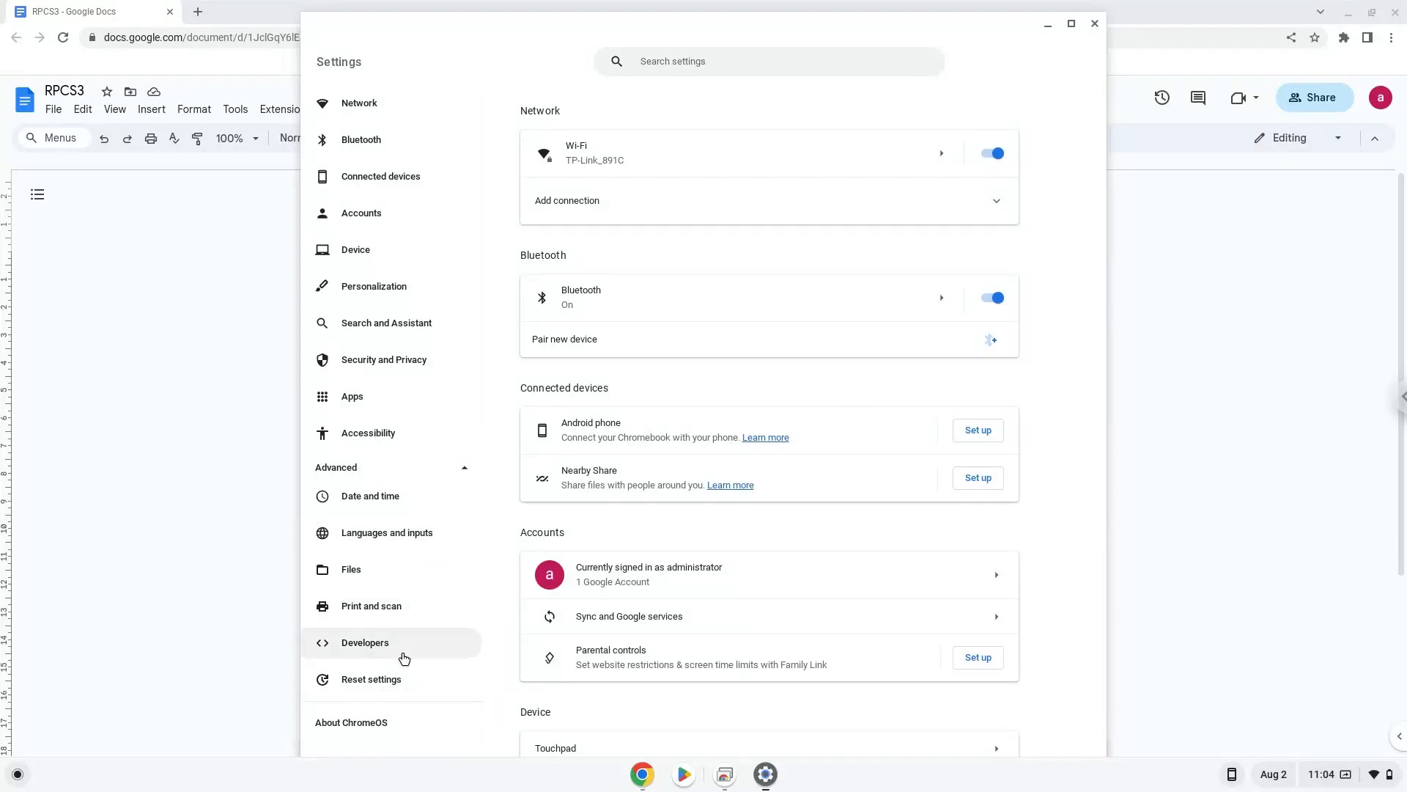
pyautogui.click(365, 642)
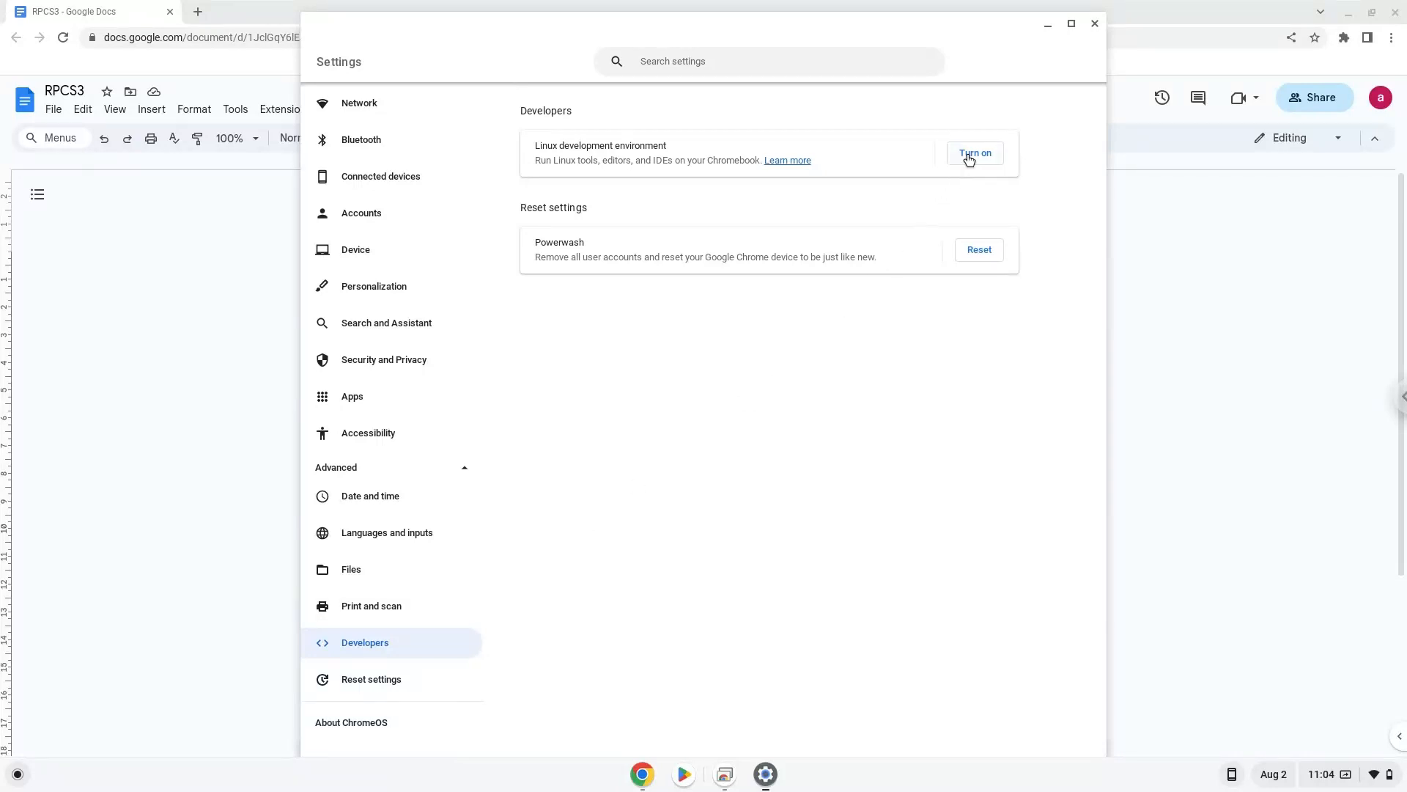
# Install the Linux development environment with the recommended disk size, then close its terminal.
pyautogui.click(975, 153)
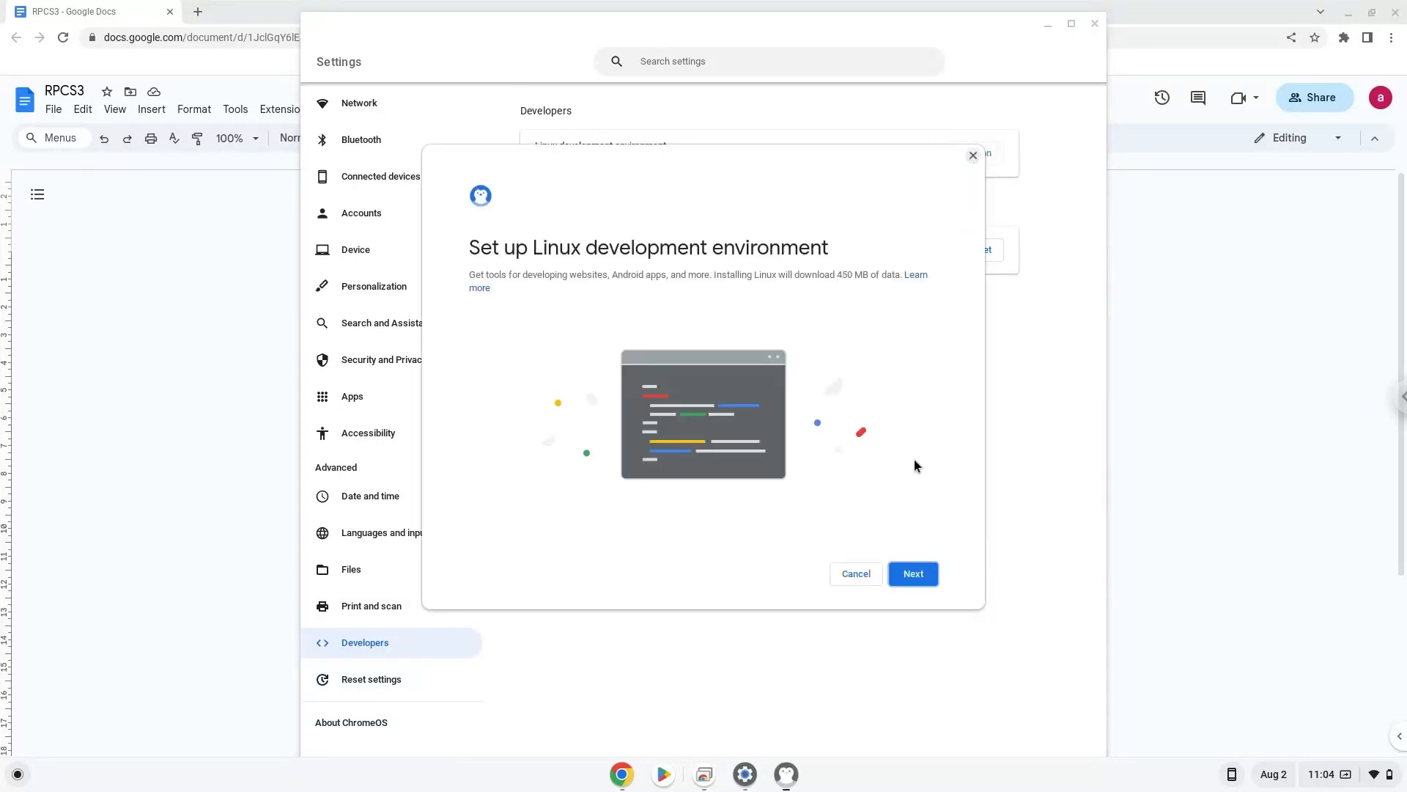
pyautogui.click(912, 573)
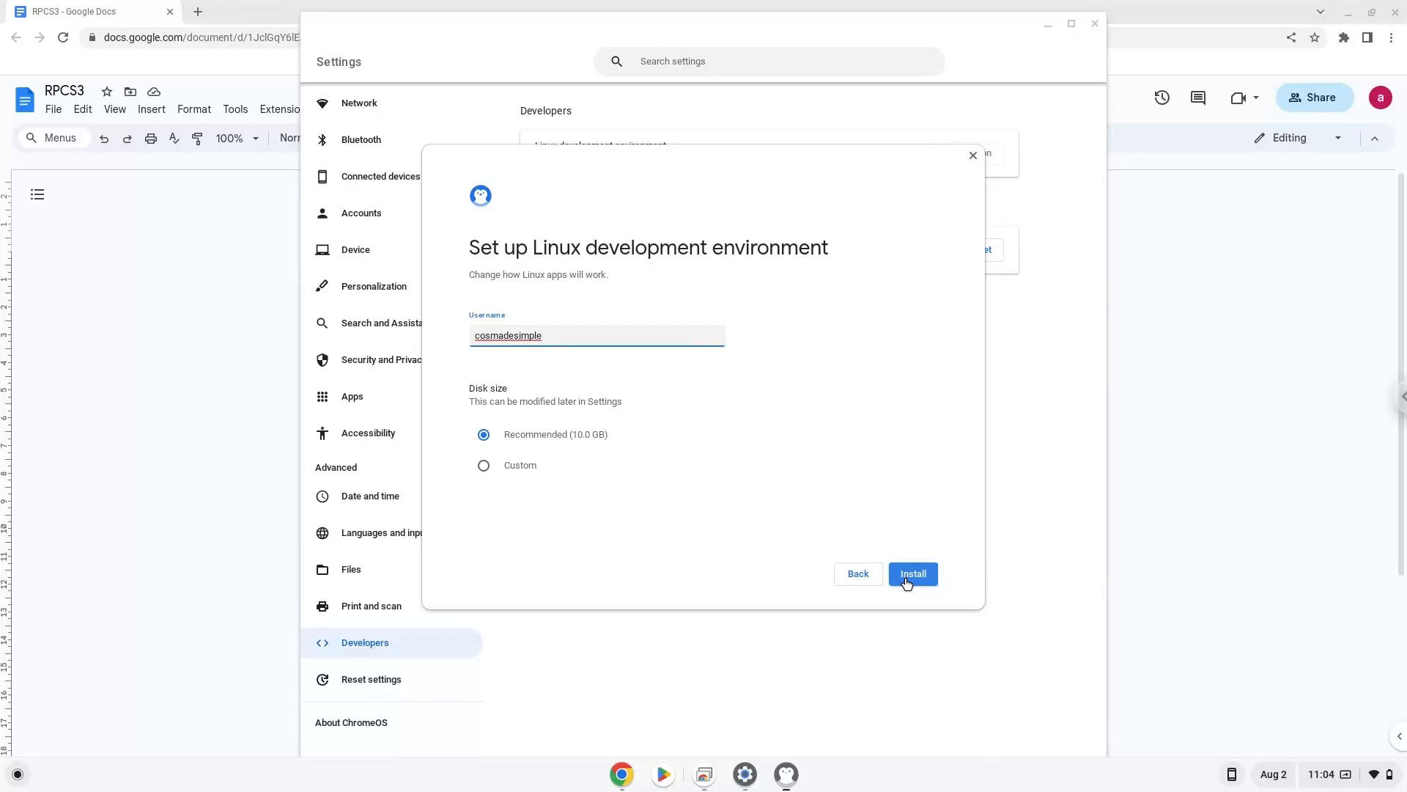
pyautogui.click(911, 573)
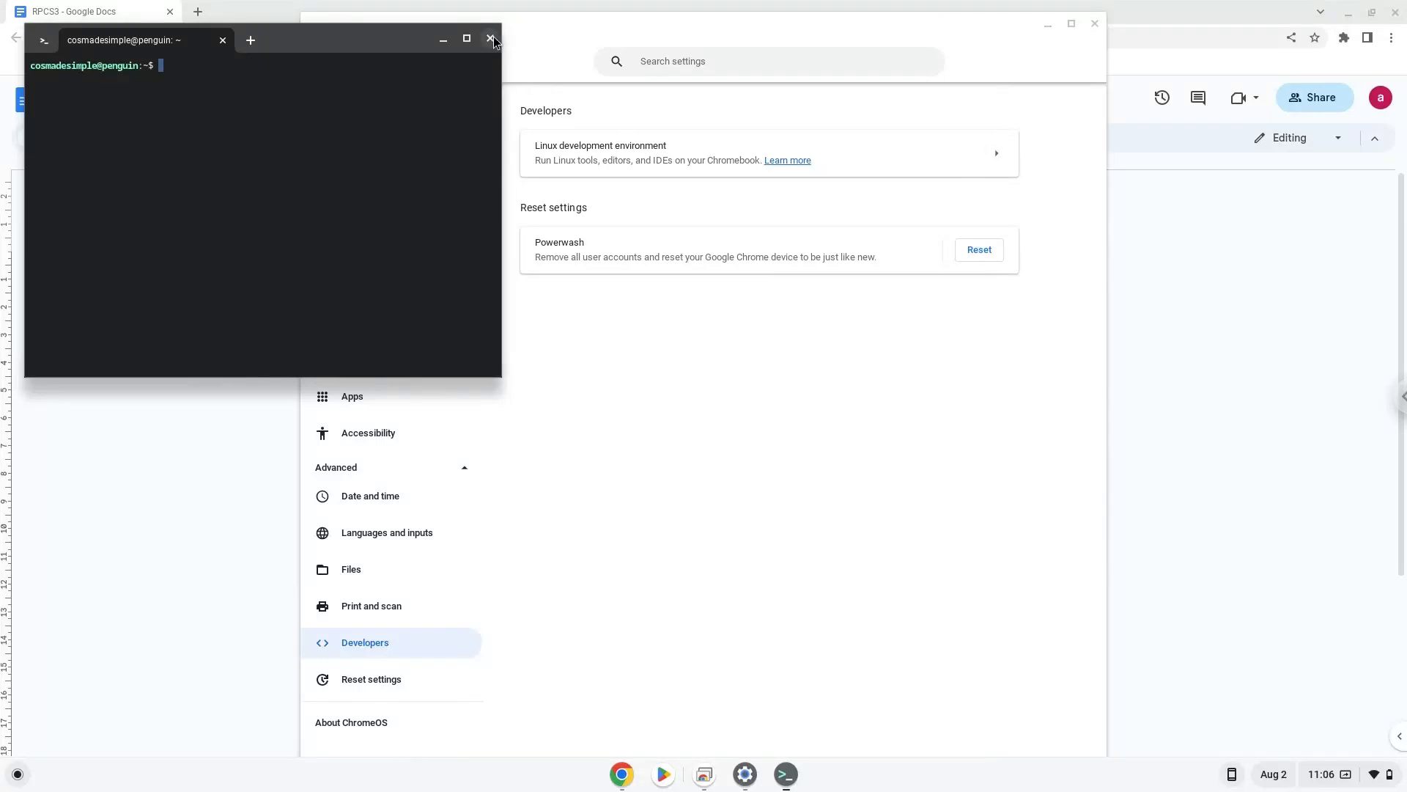
pyautogui.click(491, 38)
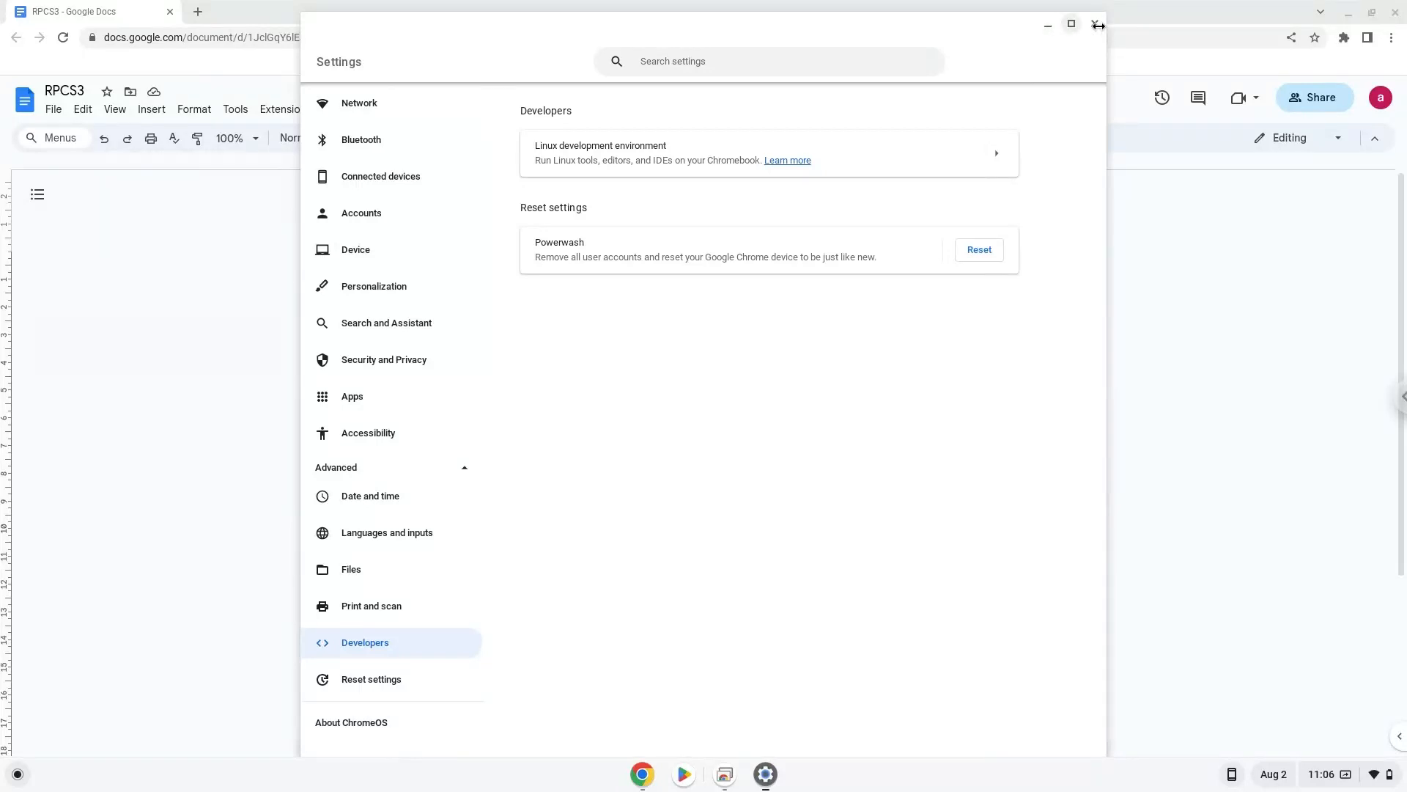
# Close Settings, copy the 'sudo apt update' line from Docs, and bring up the launcher.
pyautogui.click(1097, 24)
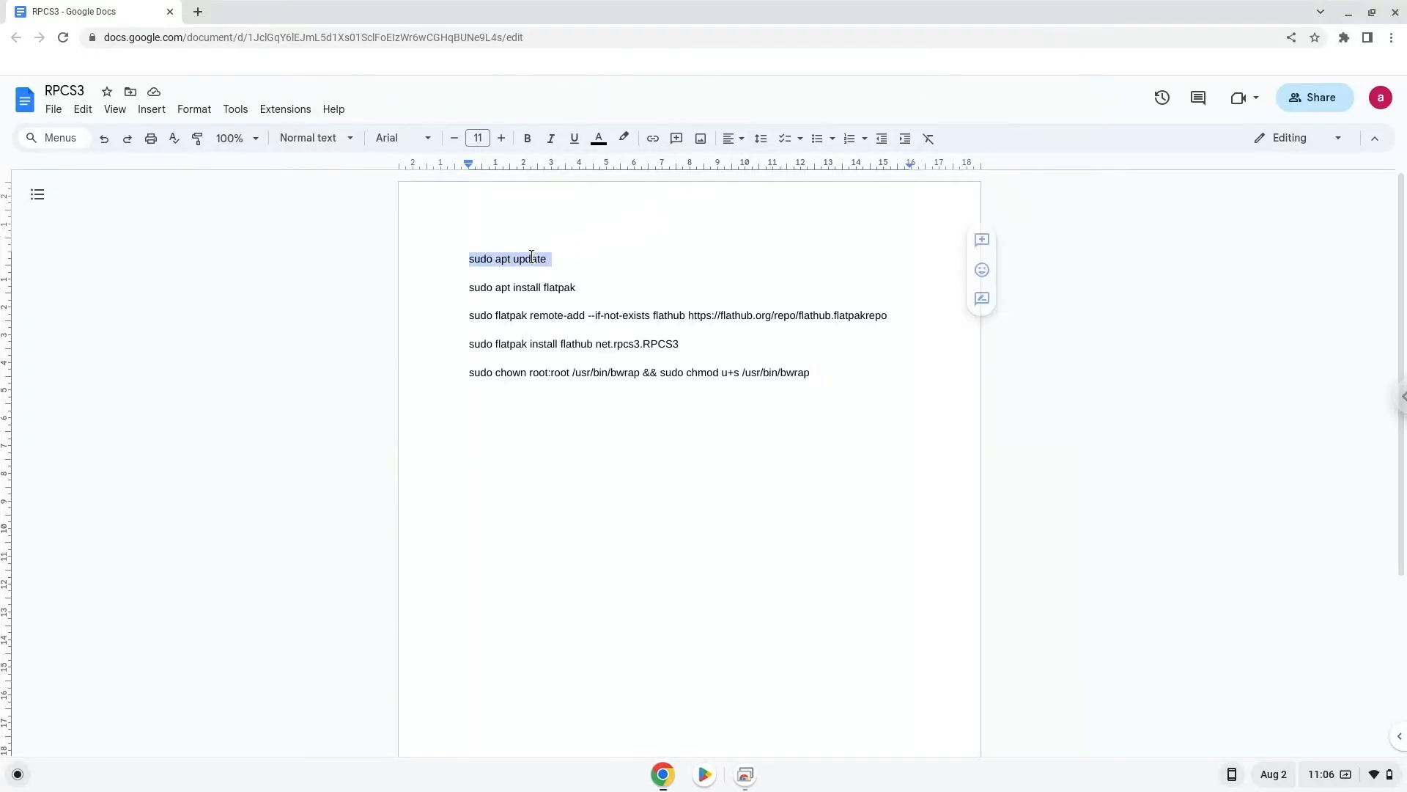
pyautogui.rightClick(528, 259)
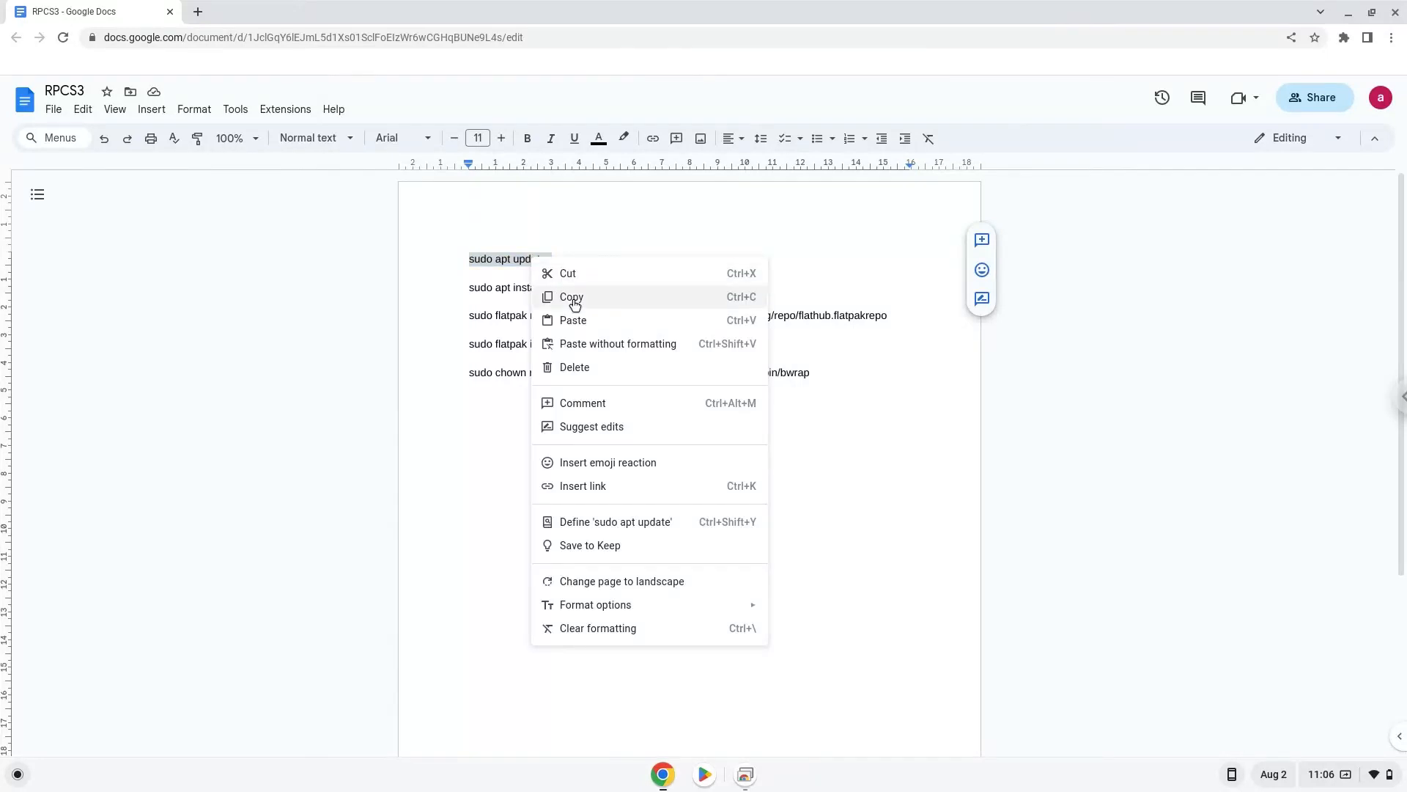
pyautogui.click(571, 296)
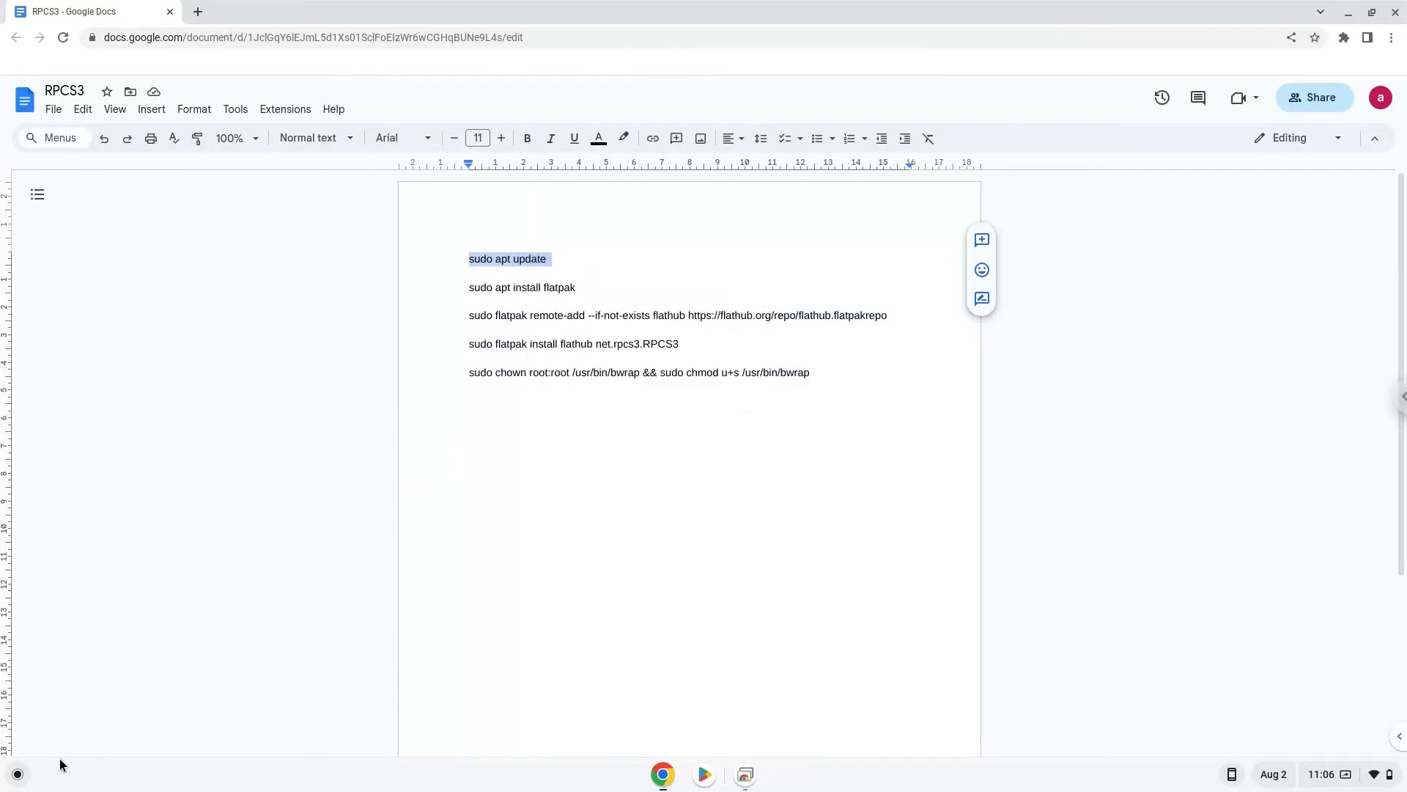
pyautogui.click(16, 774)
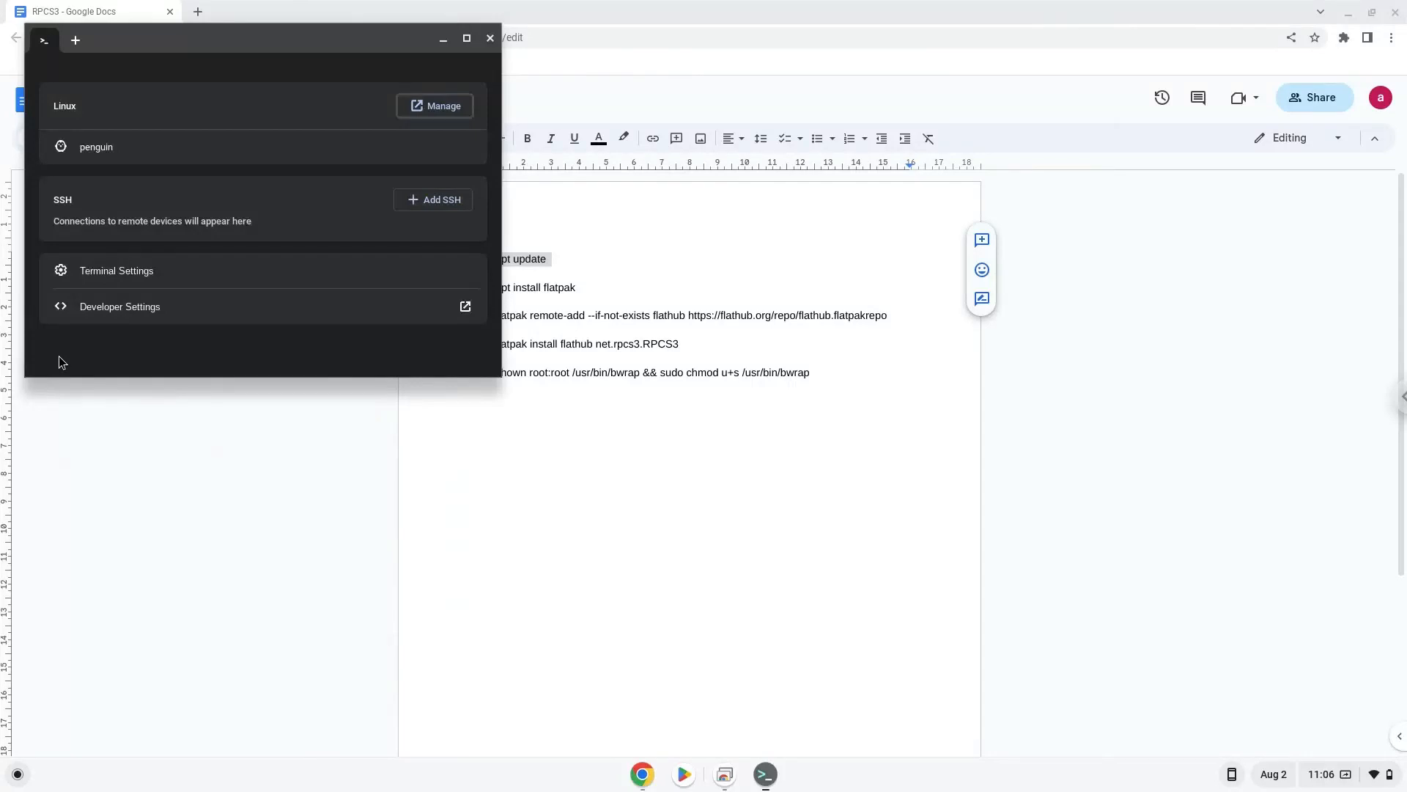
pyautogui.moveTo(263, 43)
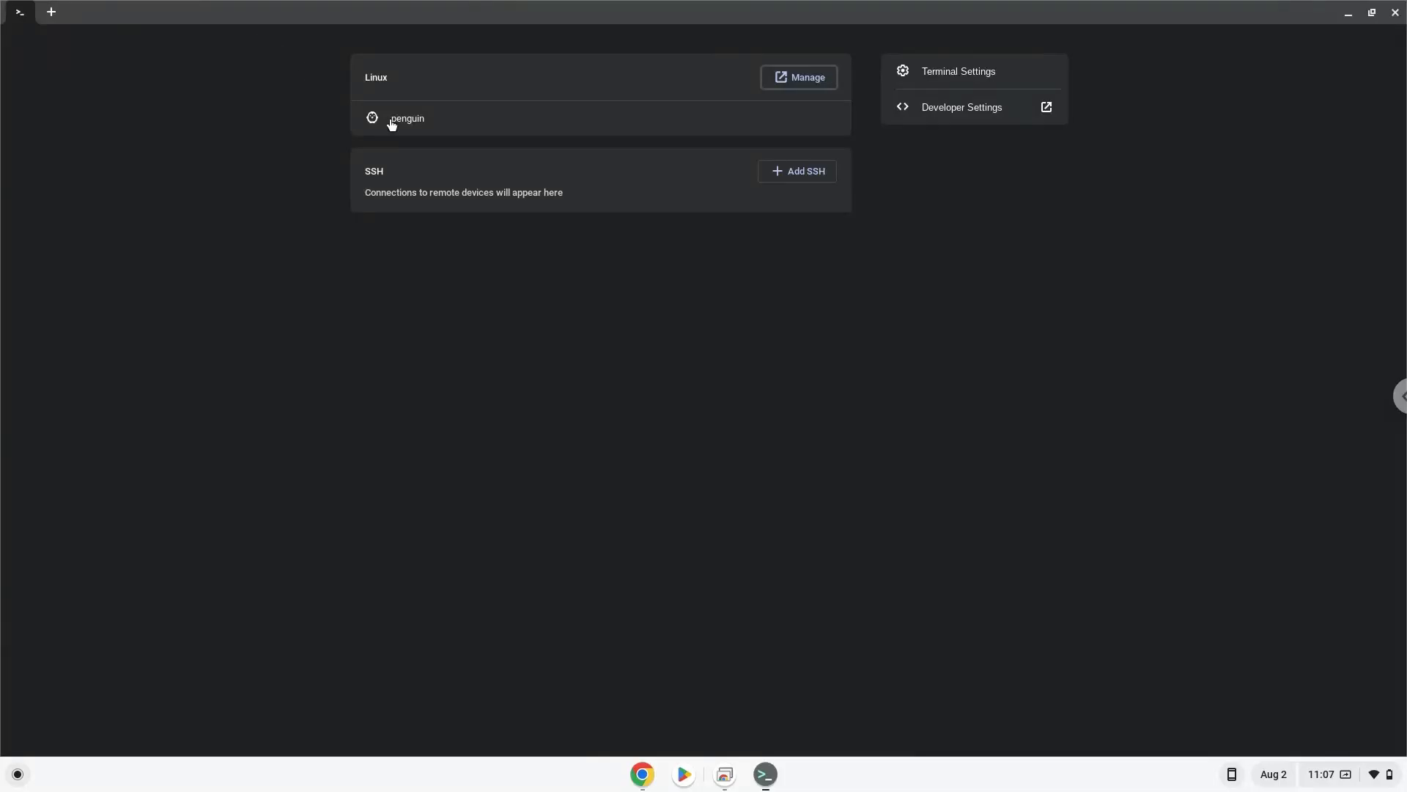
# Start a shell session in the penguin Linux container.
pyautogui.click(407, 117)
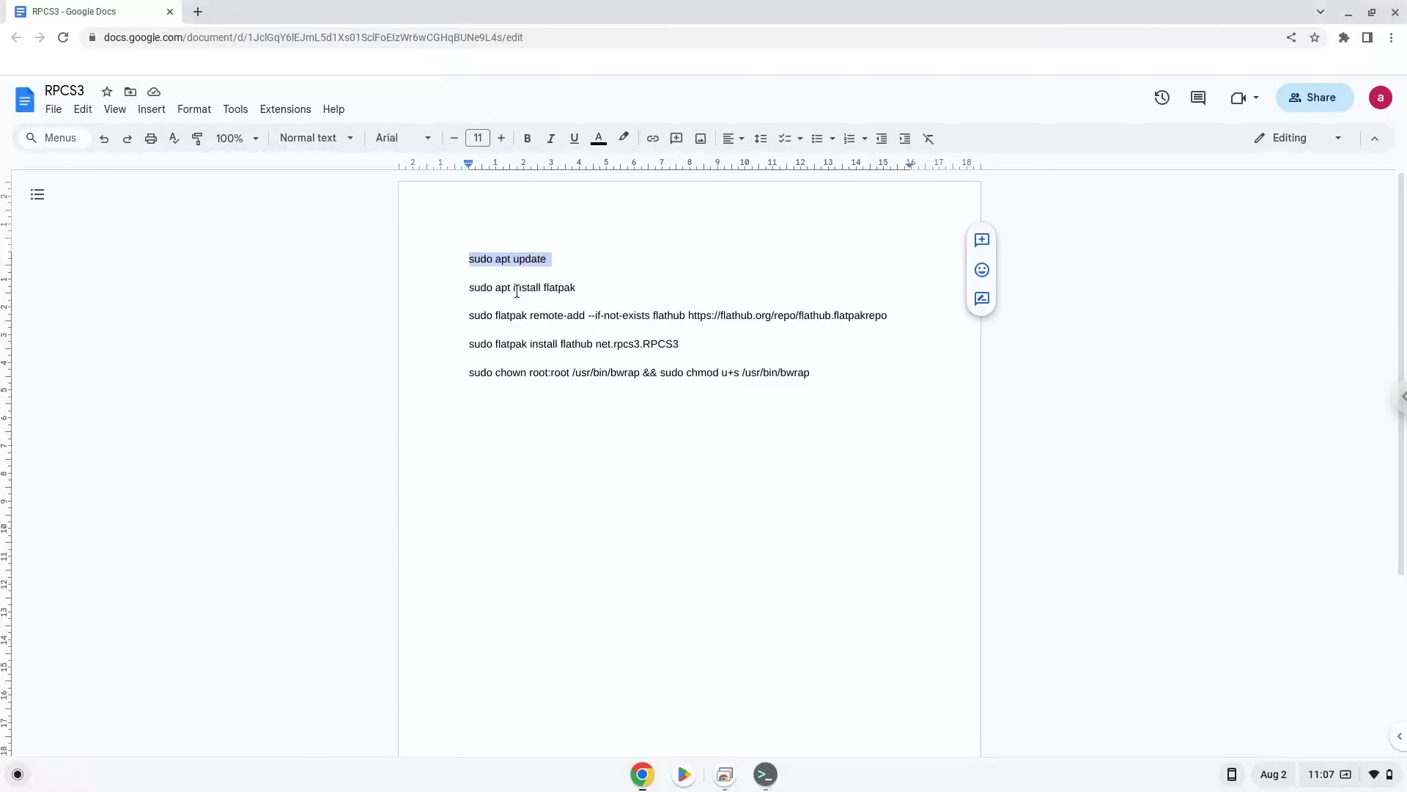
# Run 'sudo apt install flatpak' and the Flathub remote-add command from the Docs list in Terminal.
pyautogui.tripleClick(521, 288)
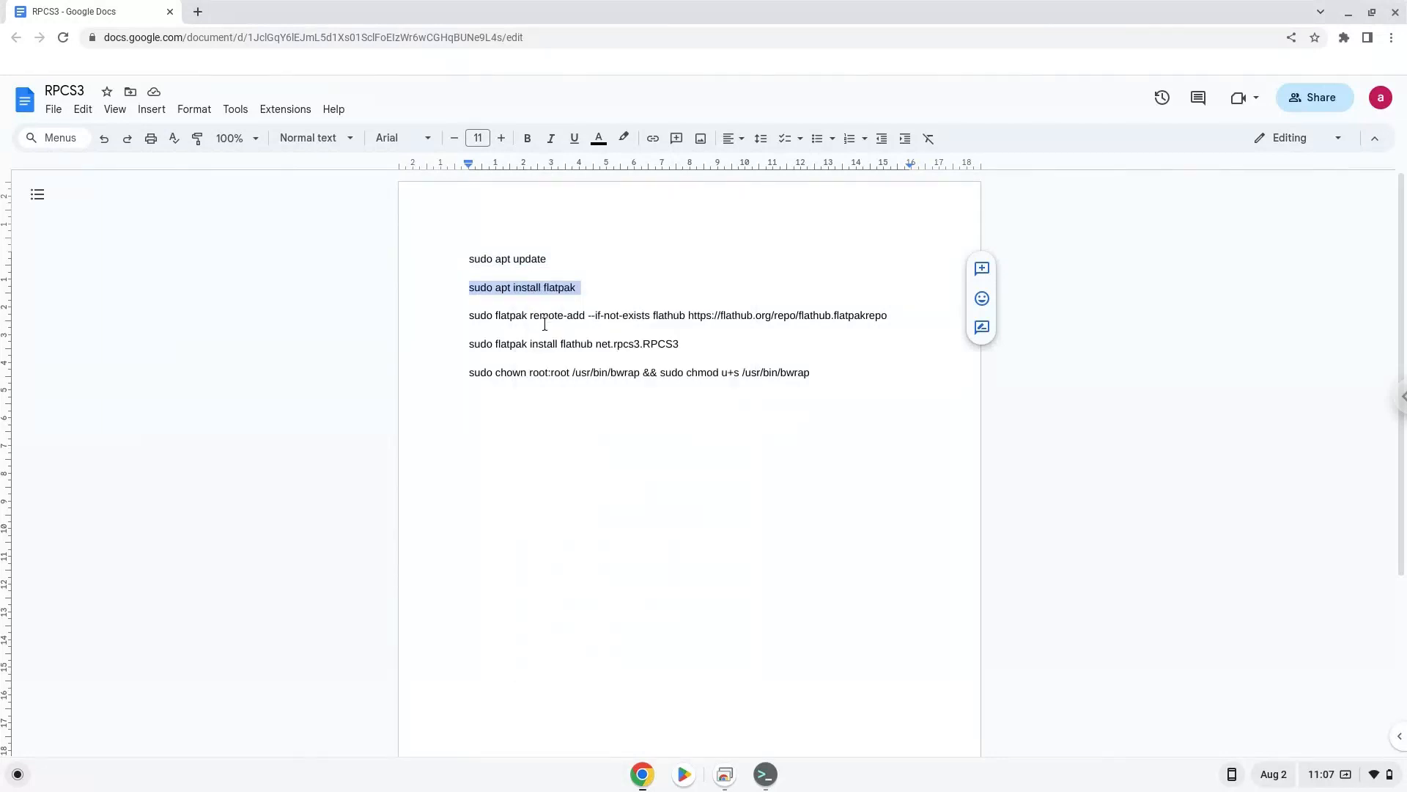
pyautogui.moveTo(757, 779)
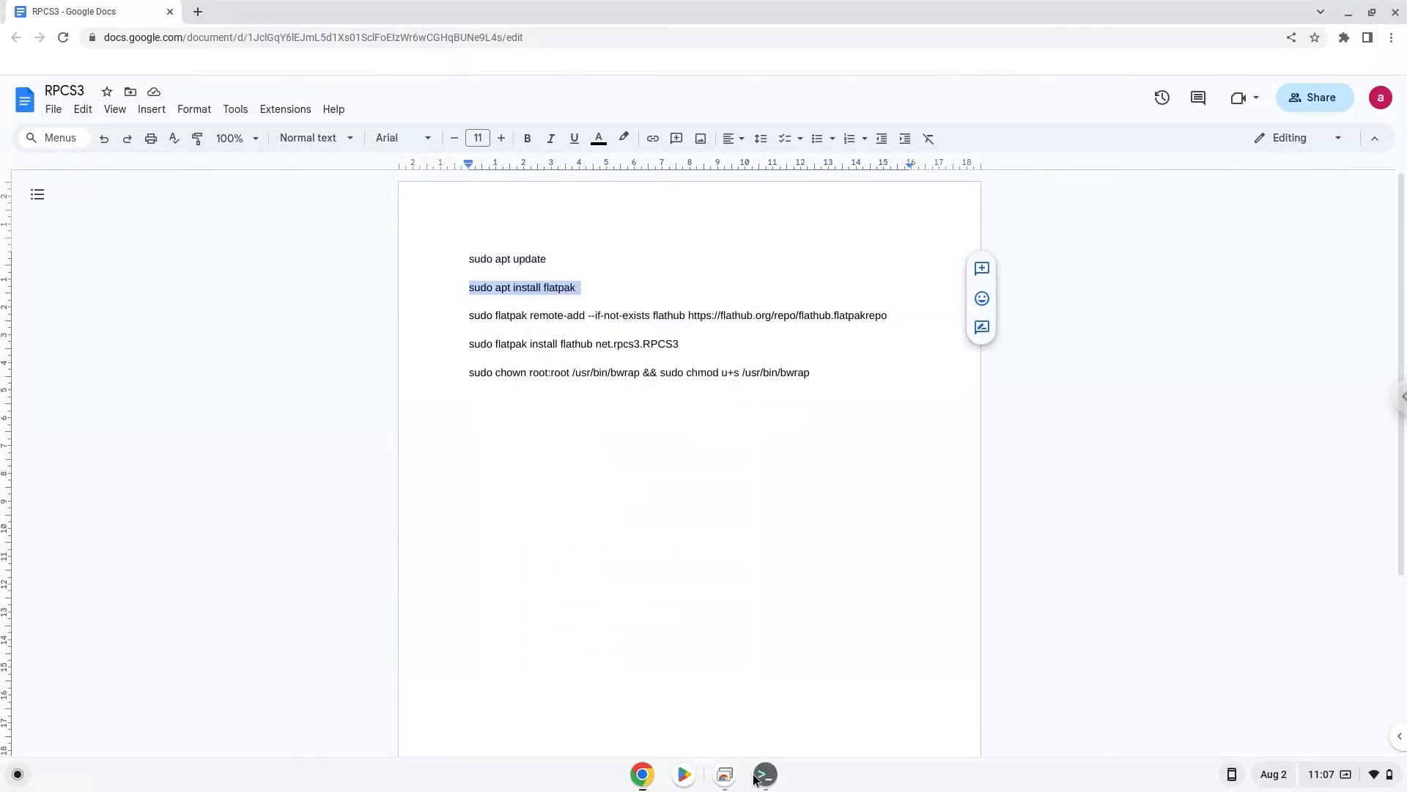
pyautogui.click(763, 774)
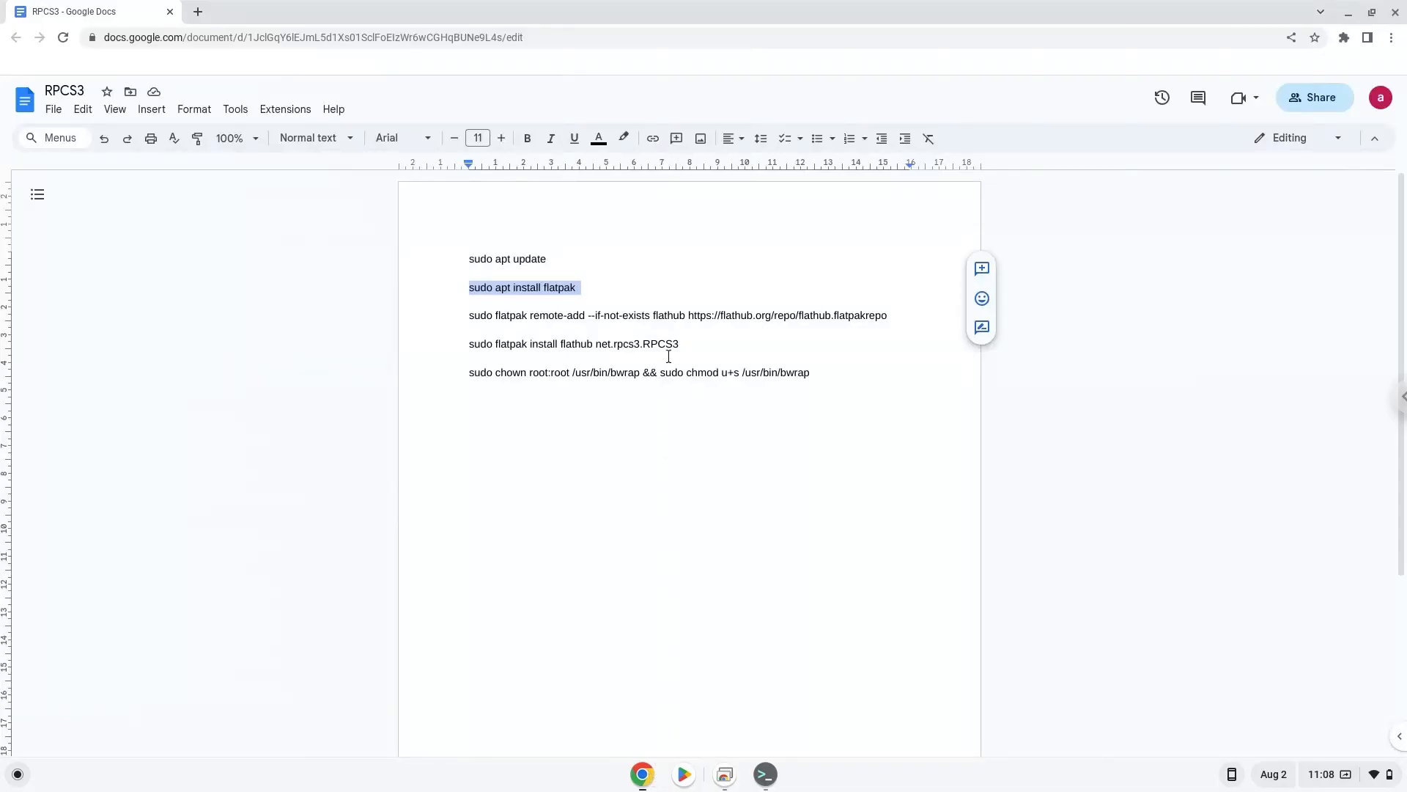
pyautogui.tripleClick(677, 315)
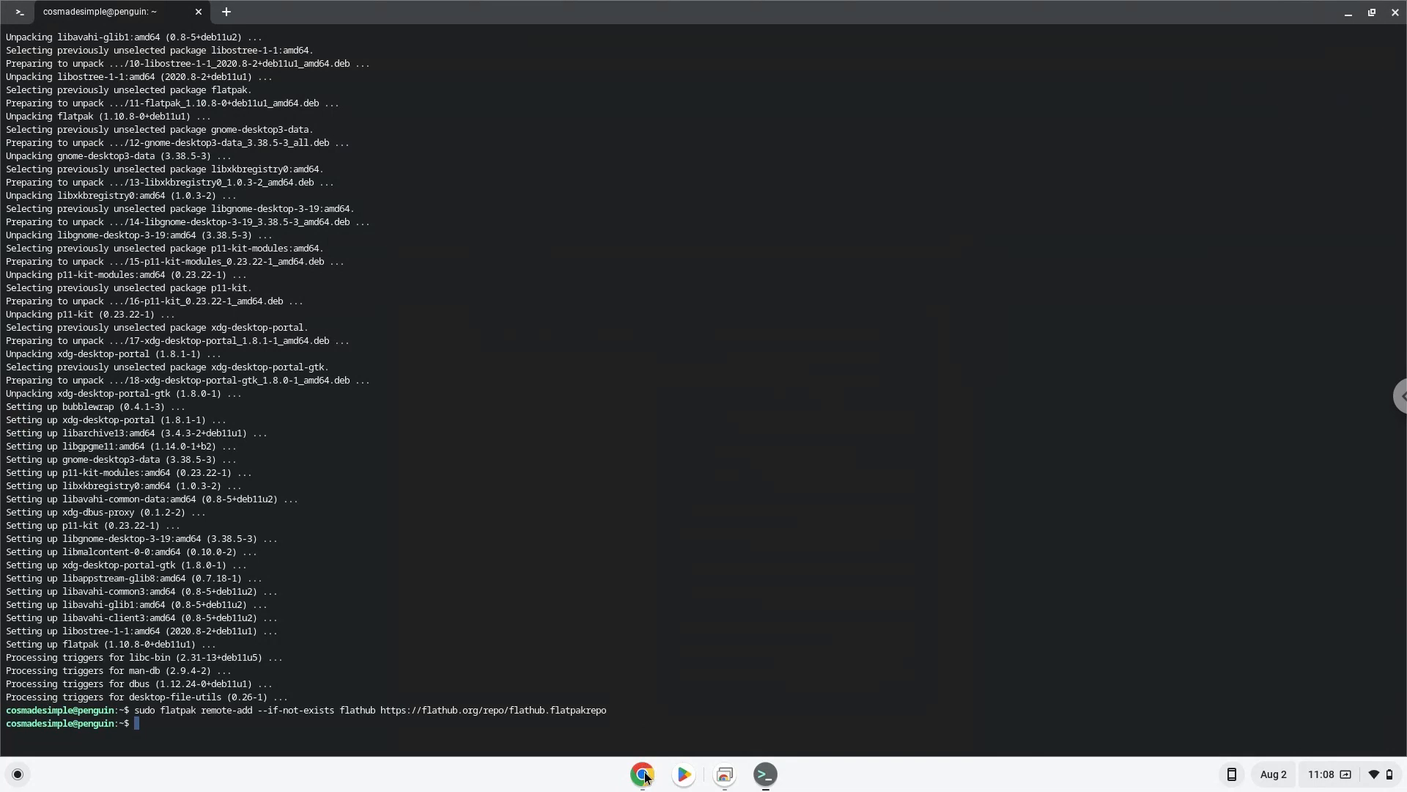
pyautogui.click(642, 774)
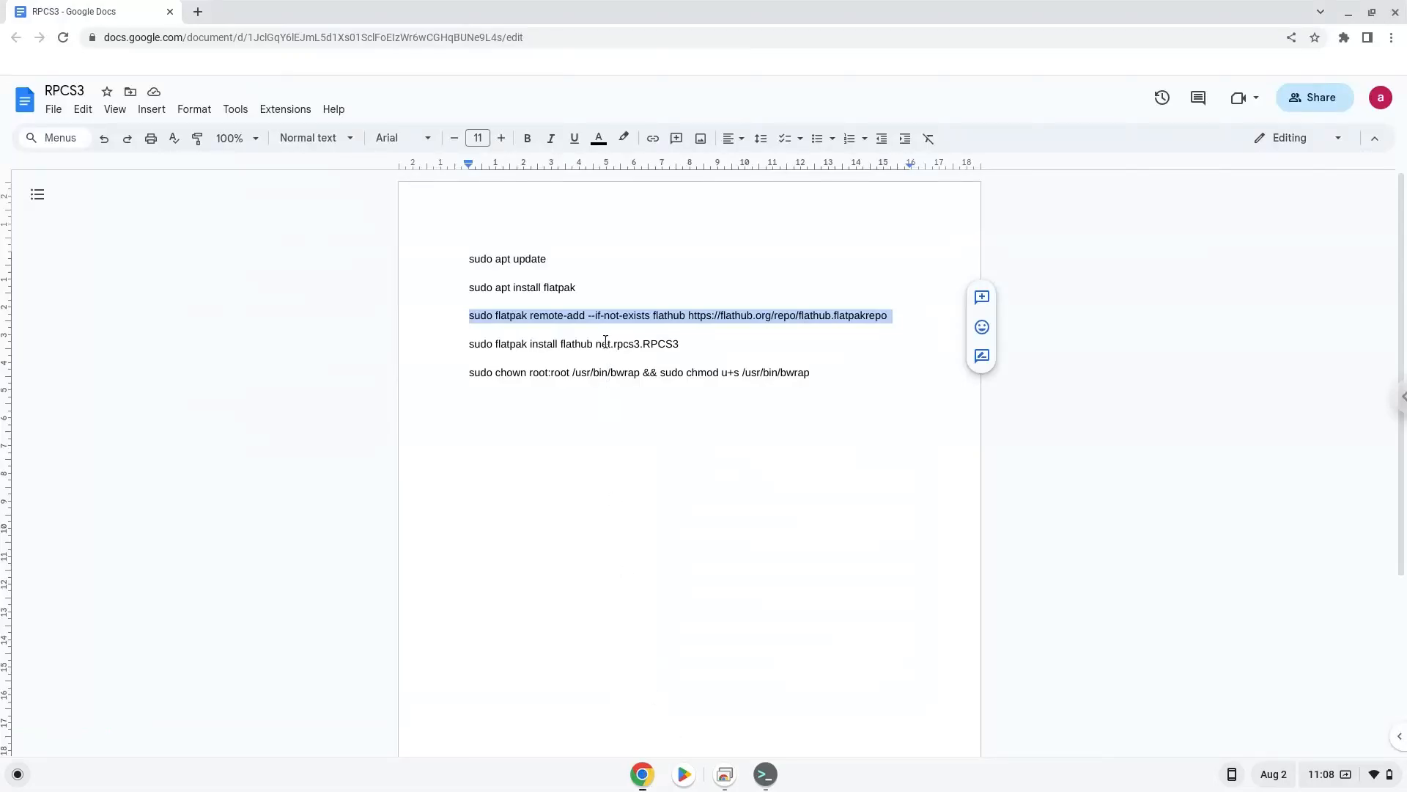
# Run 'sudo flatpak install flathub net.rpcs3.RPCS3' and answer Y at both prompts.
pyautogui.rightClick(606, 343)
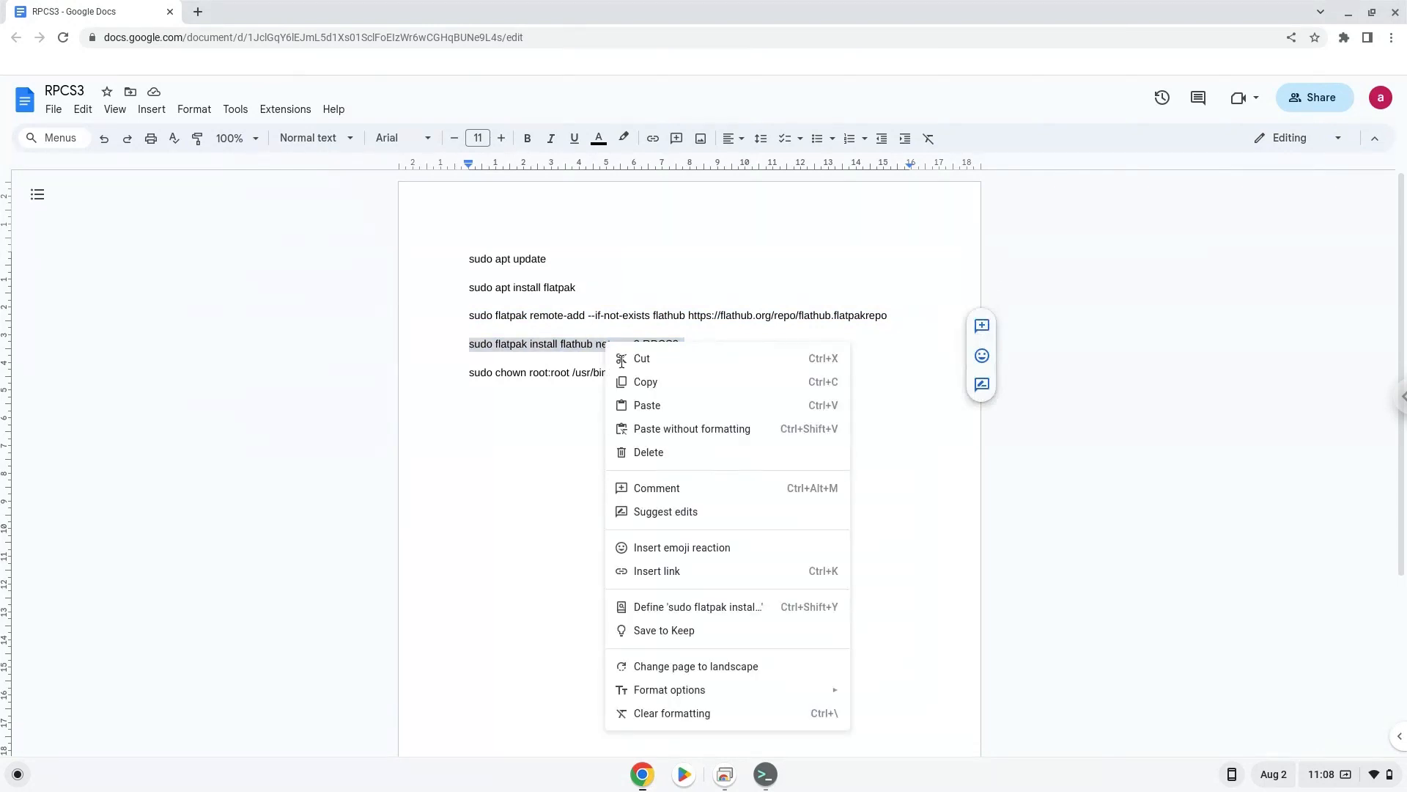
pyautogui.click(748, 633)
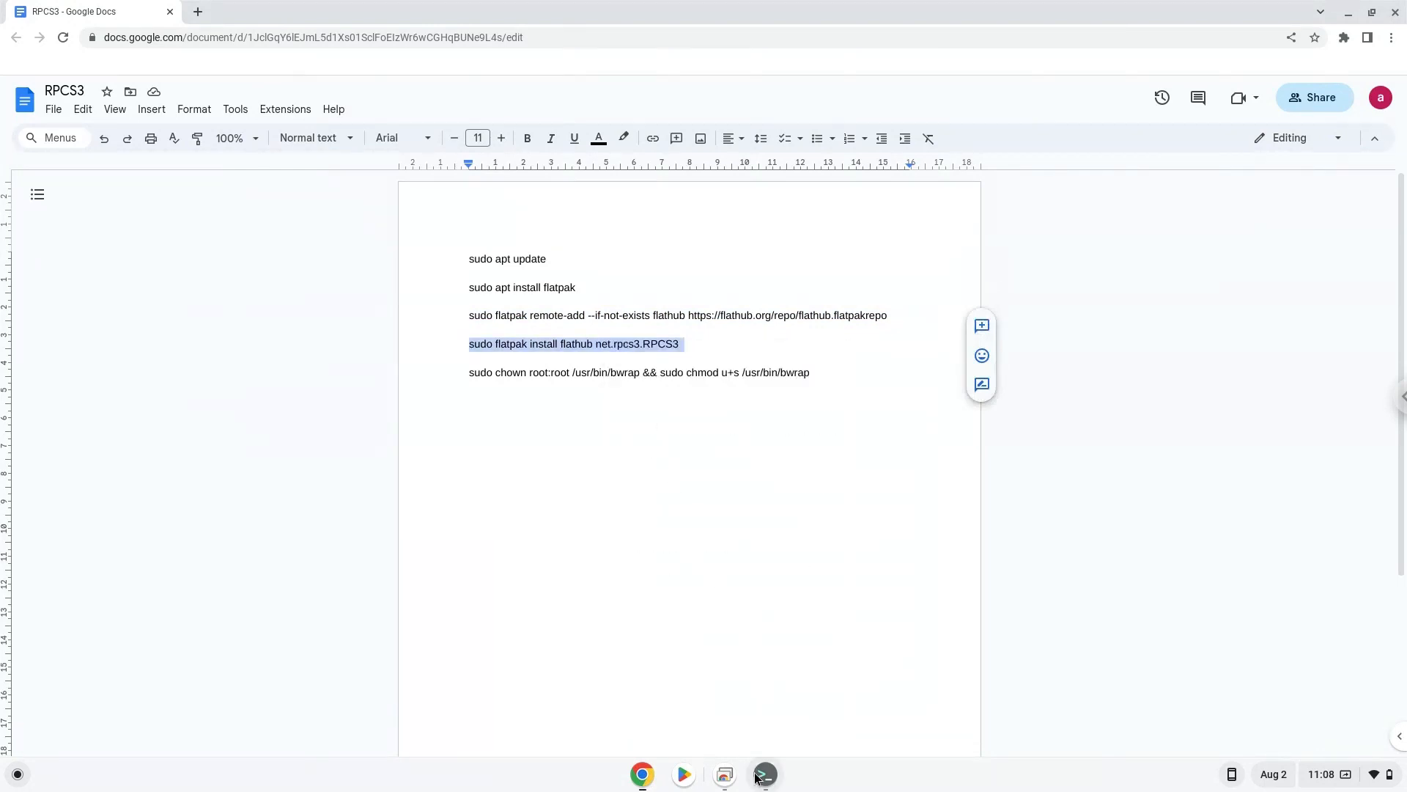
pyautogui.click(764, 774)
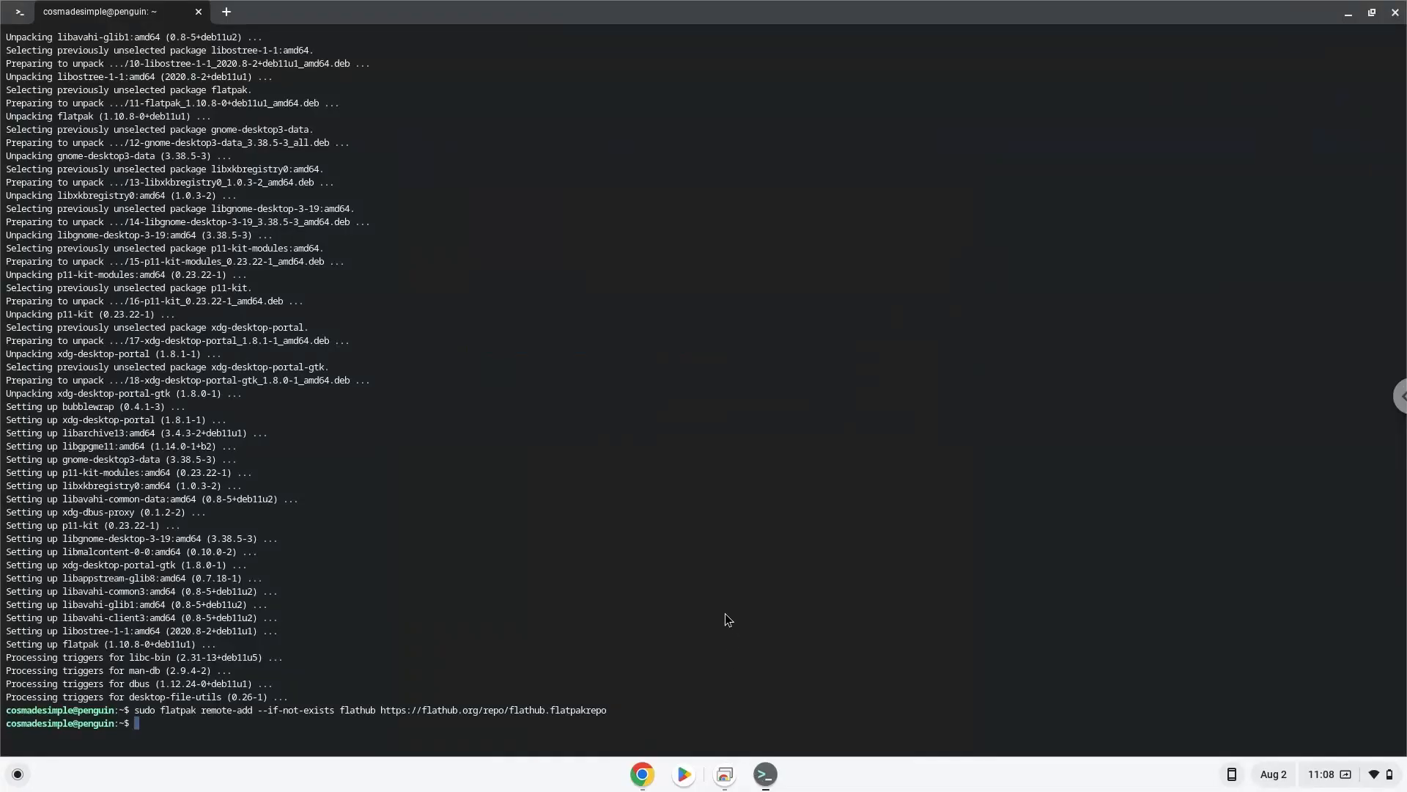
pyautogui.write('sudo flatpak install flathub net.rpcs3.RPCS3')
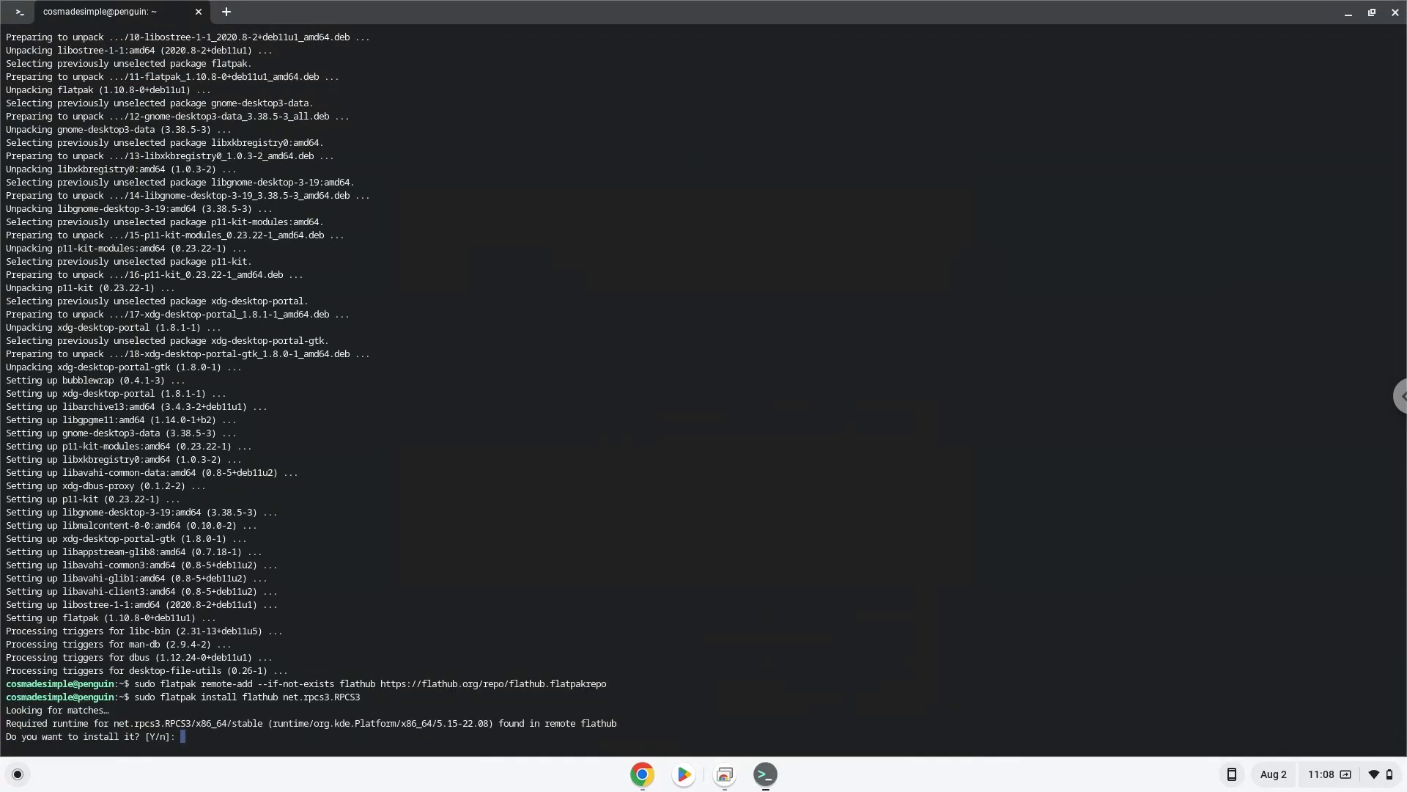
pyautogui.write('Y')
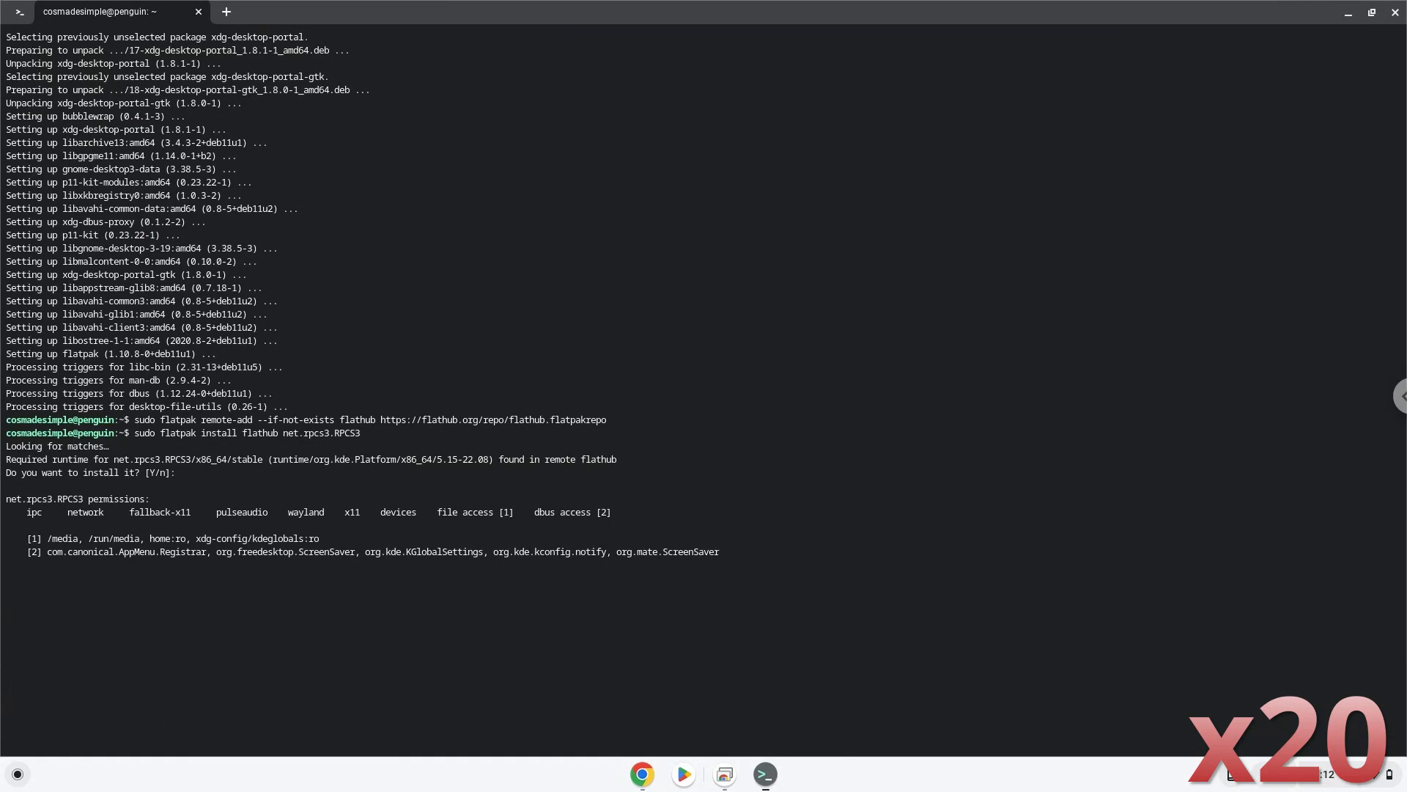
pyautogui.write('Y')
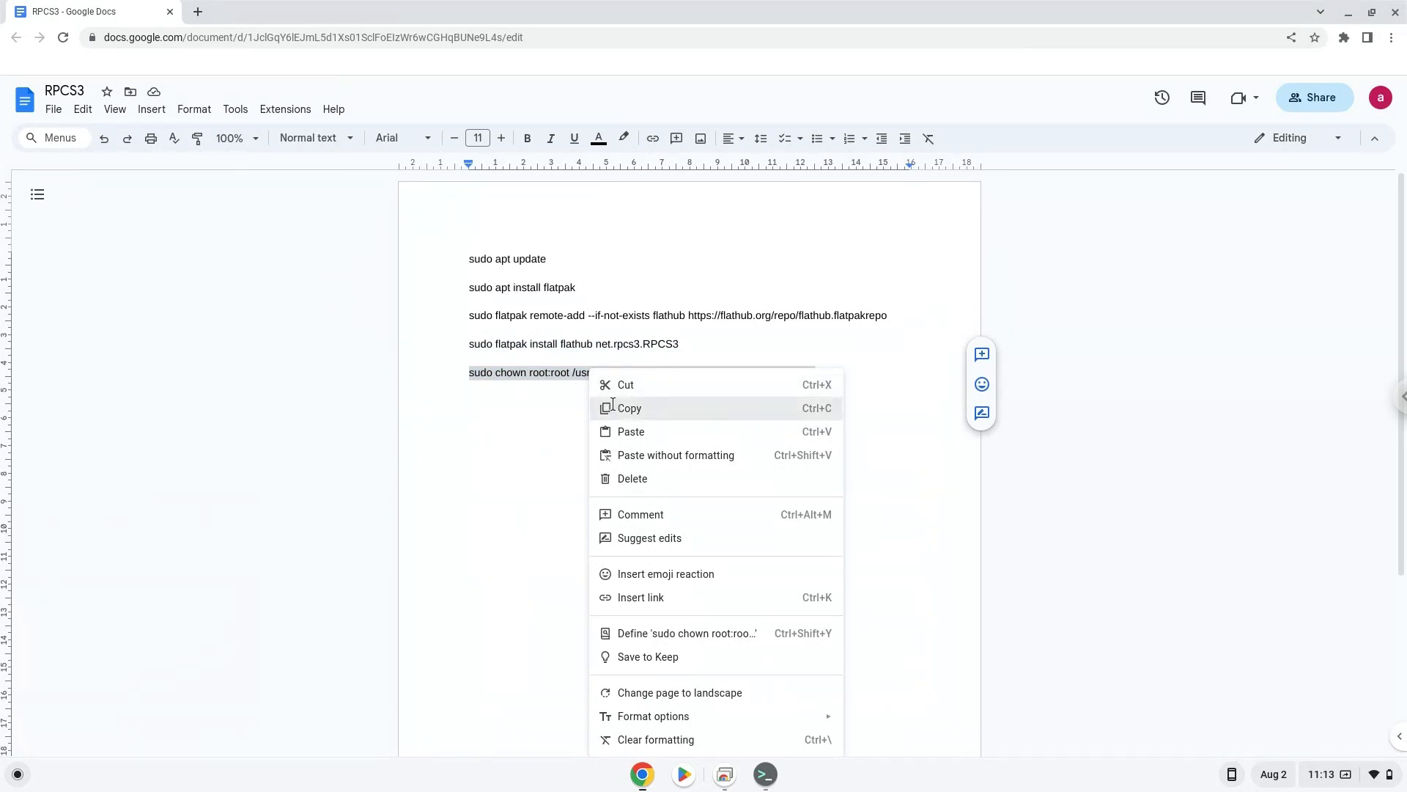
# Run the bwrap chown/chmod command, then close Terminal and confirm leaving.
pyautogui.click(628, 407)
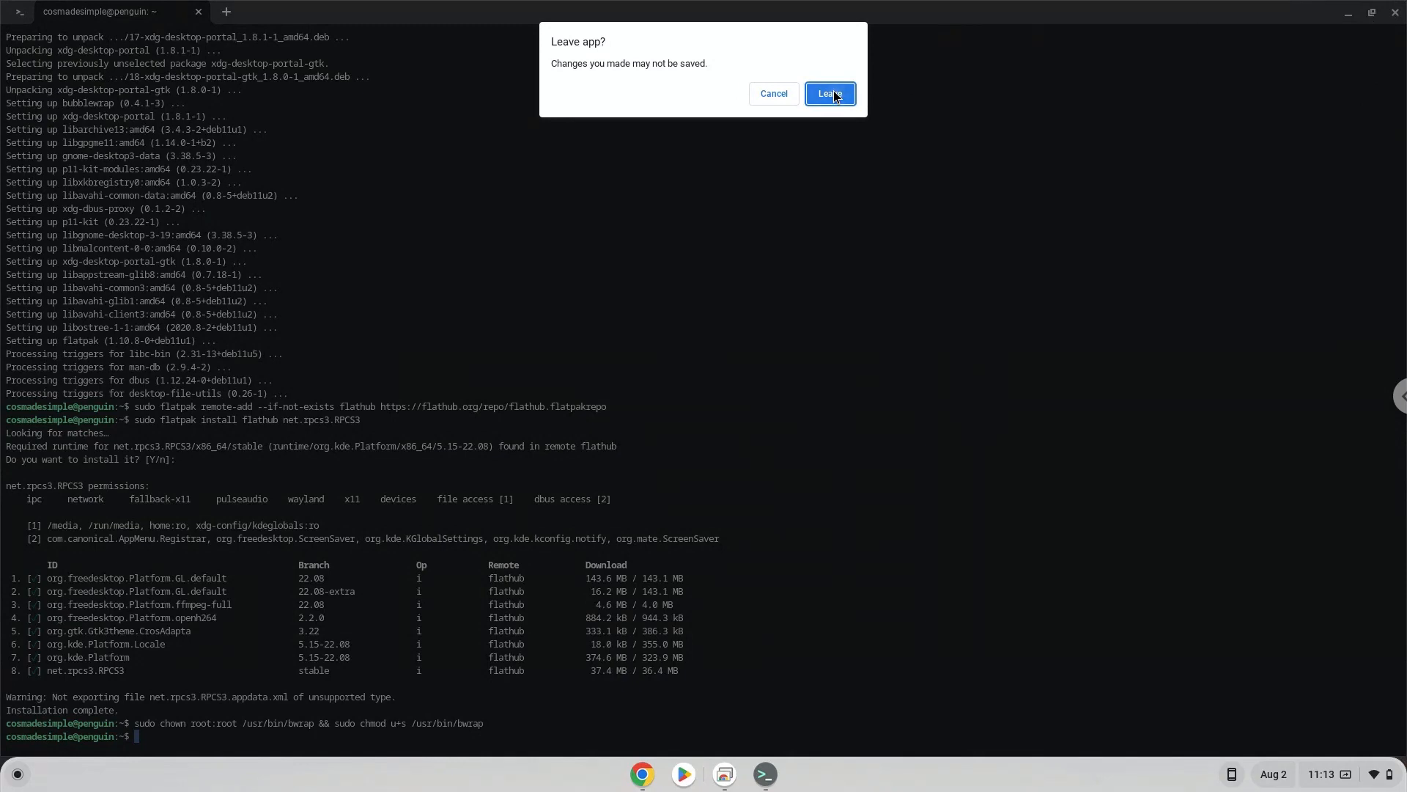
pyautogui.click(828, 93)
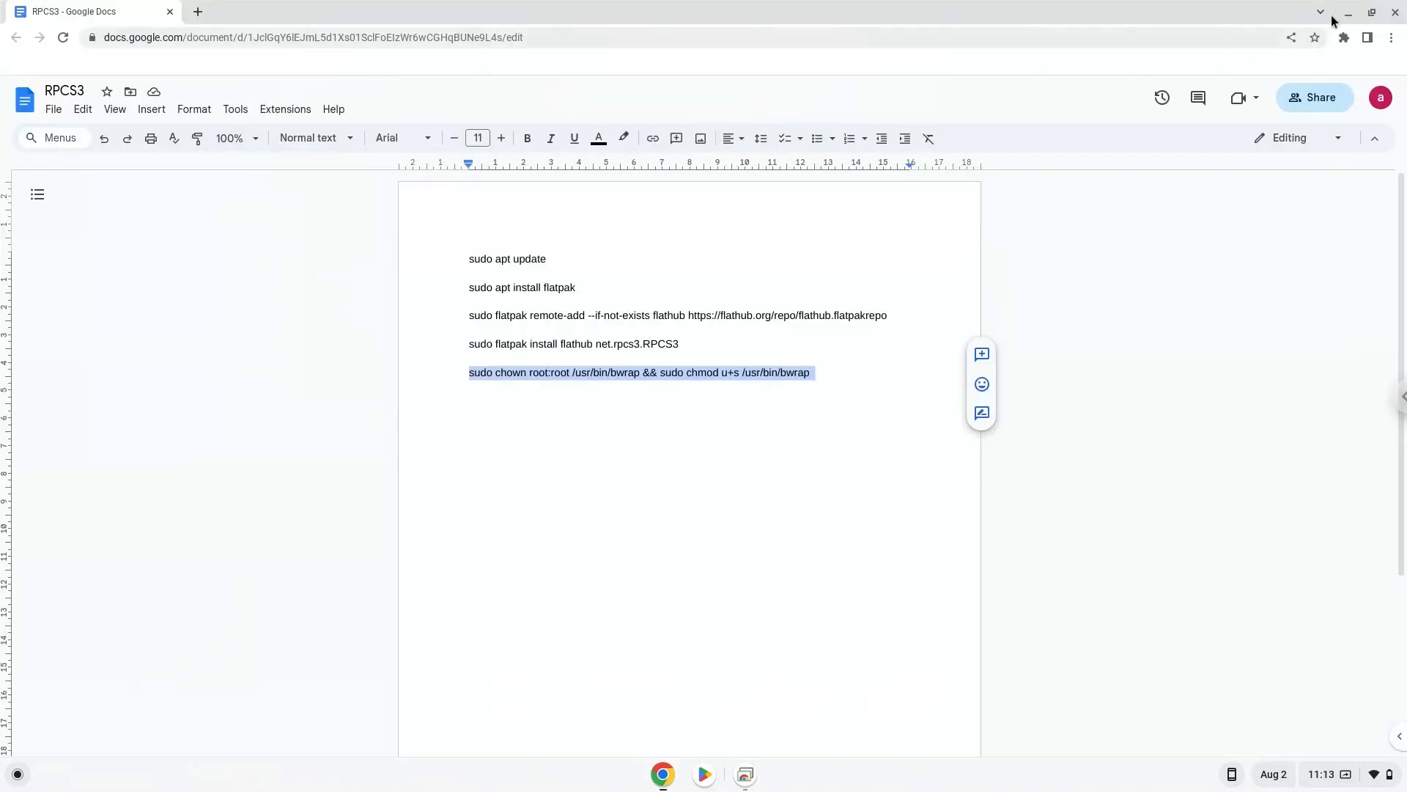
# Minimize Chrome and open the app launcher listing RPCS3.
pyautogui.click(1371, 12)
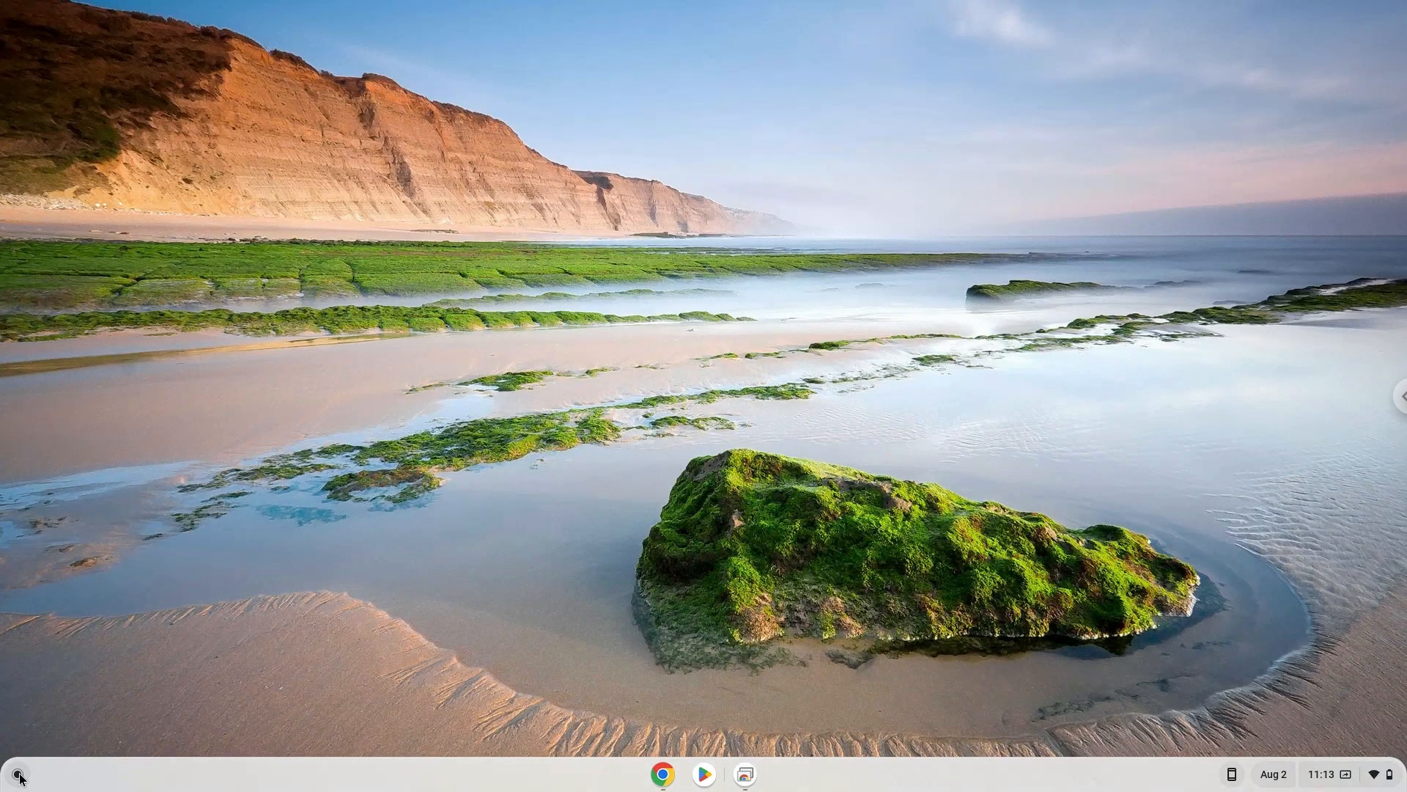
pyautogui.click(17, 774)
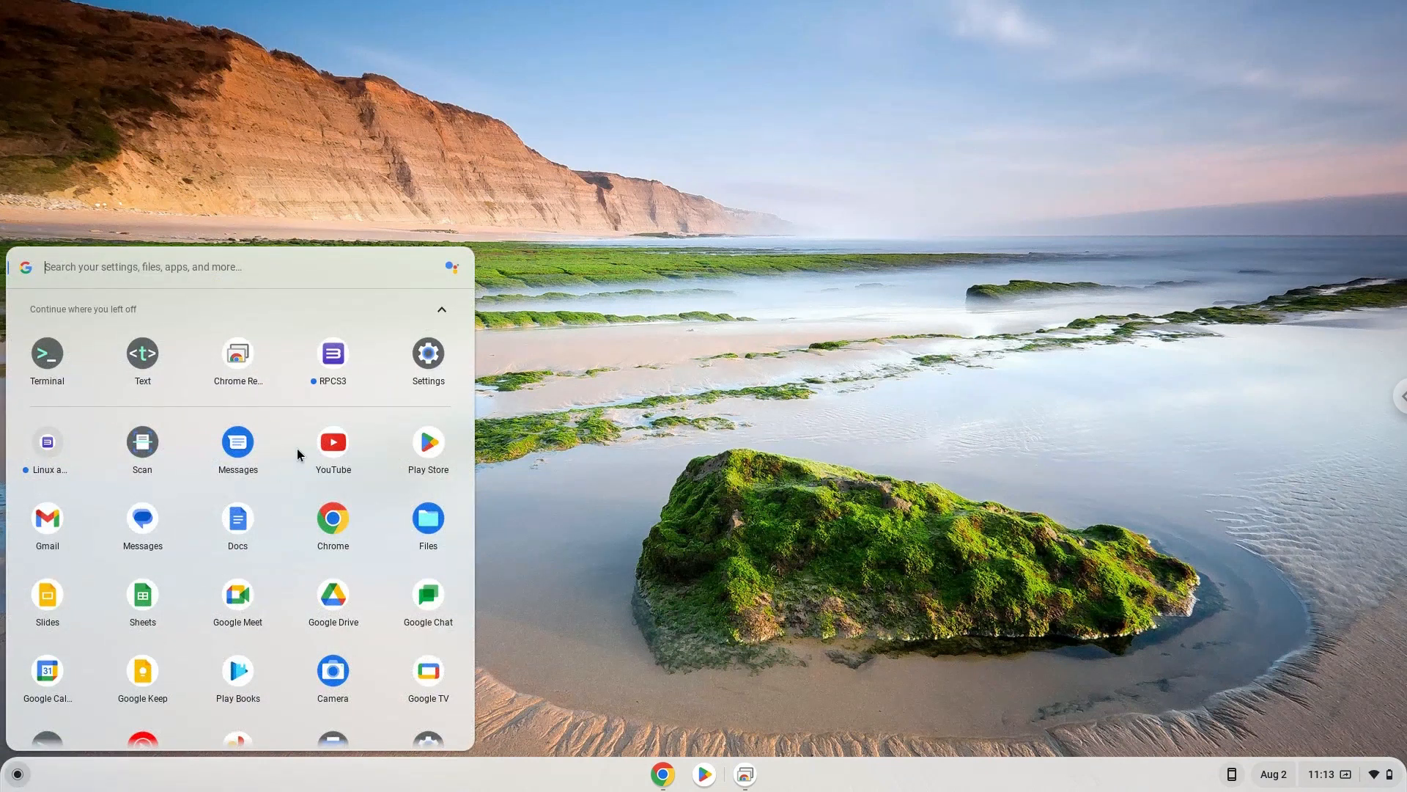
pyautogui.moveTo(341, 363)
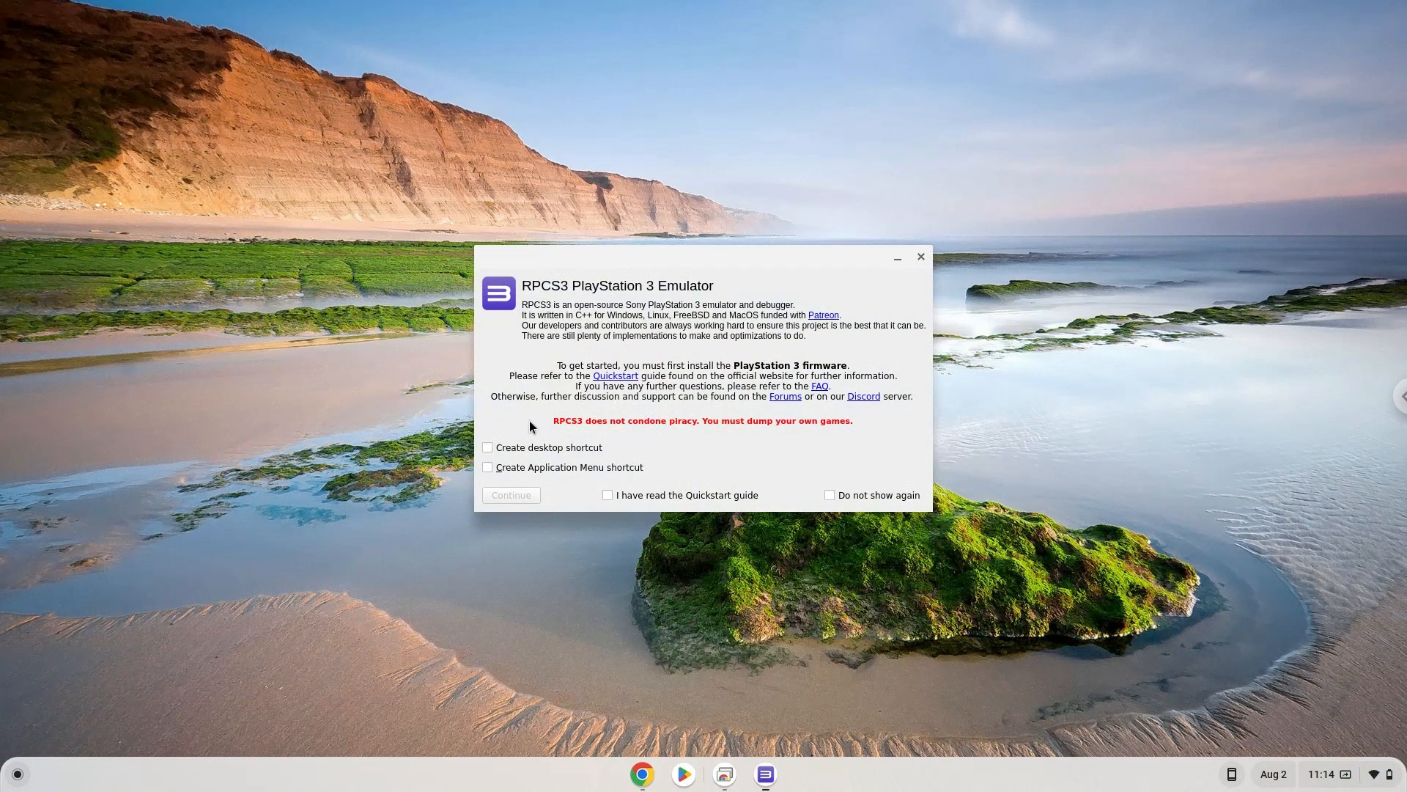
pyautogui.moveTo(676, 496)
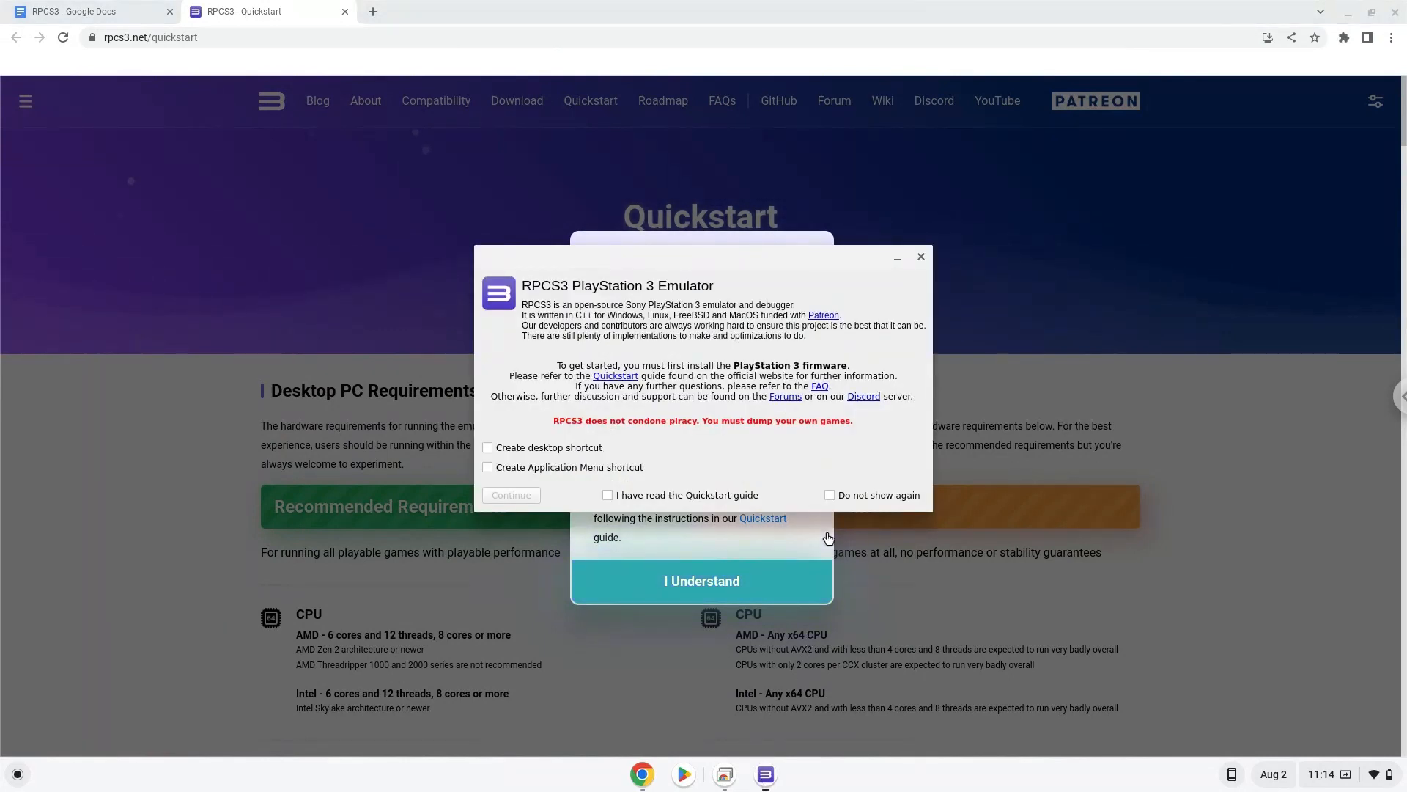
# Tick 'Do not show again' and 'I have read the Quickstart guide', then continue.
pyautogui.click(828, 495)
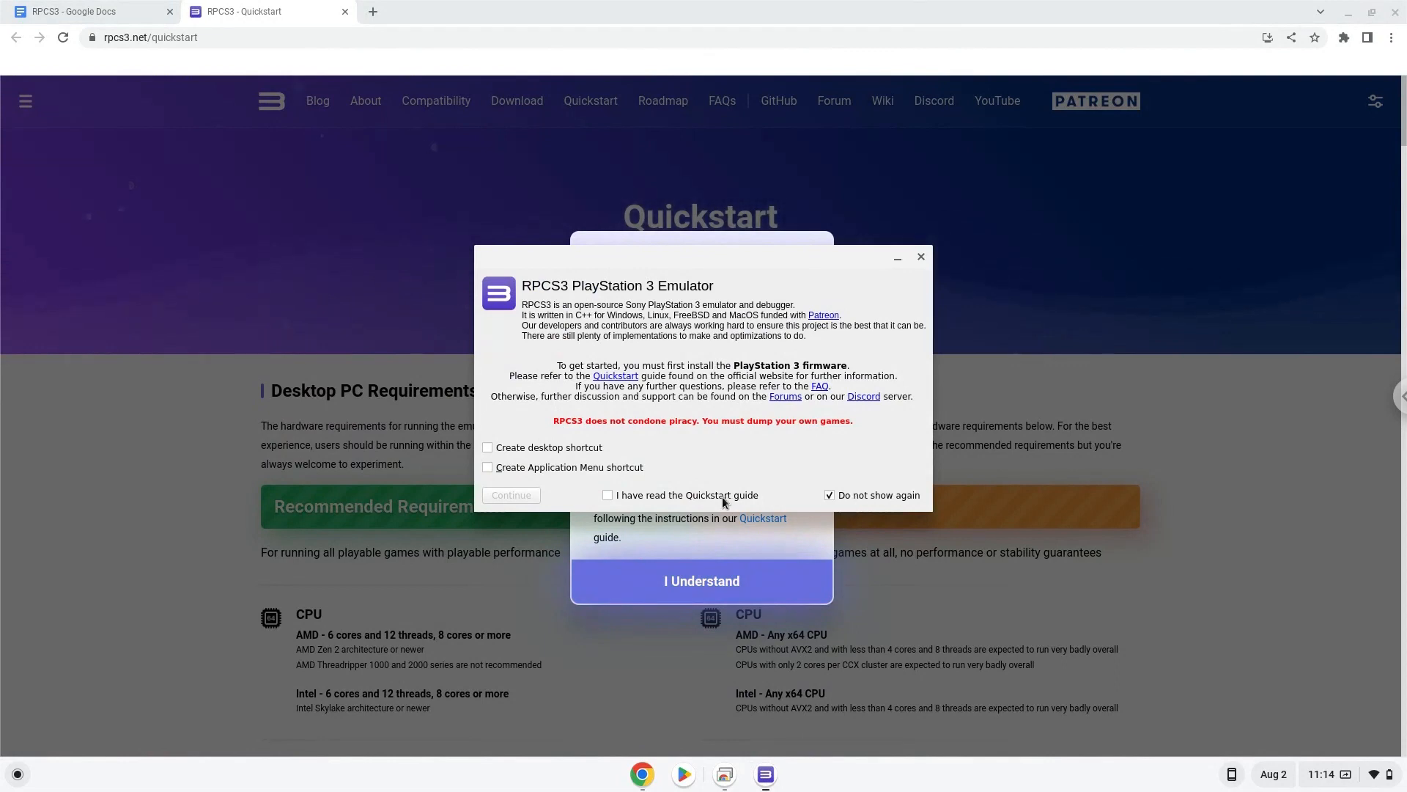
pyautogui.click(608, 495)
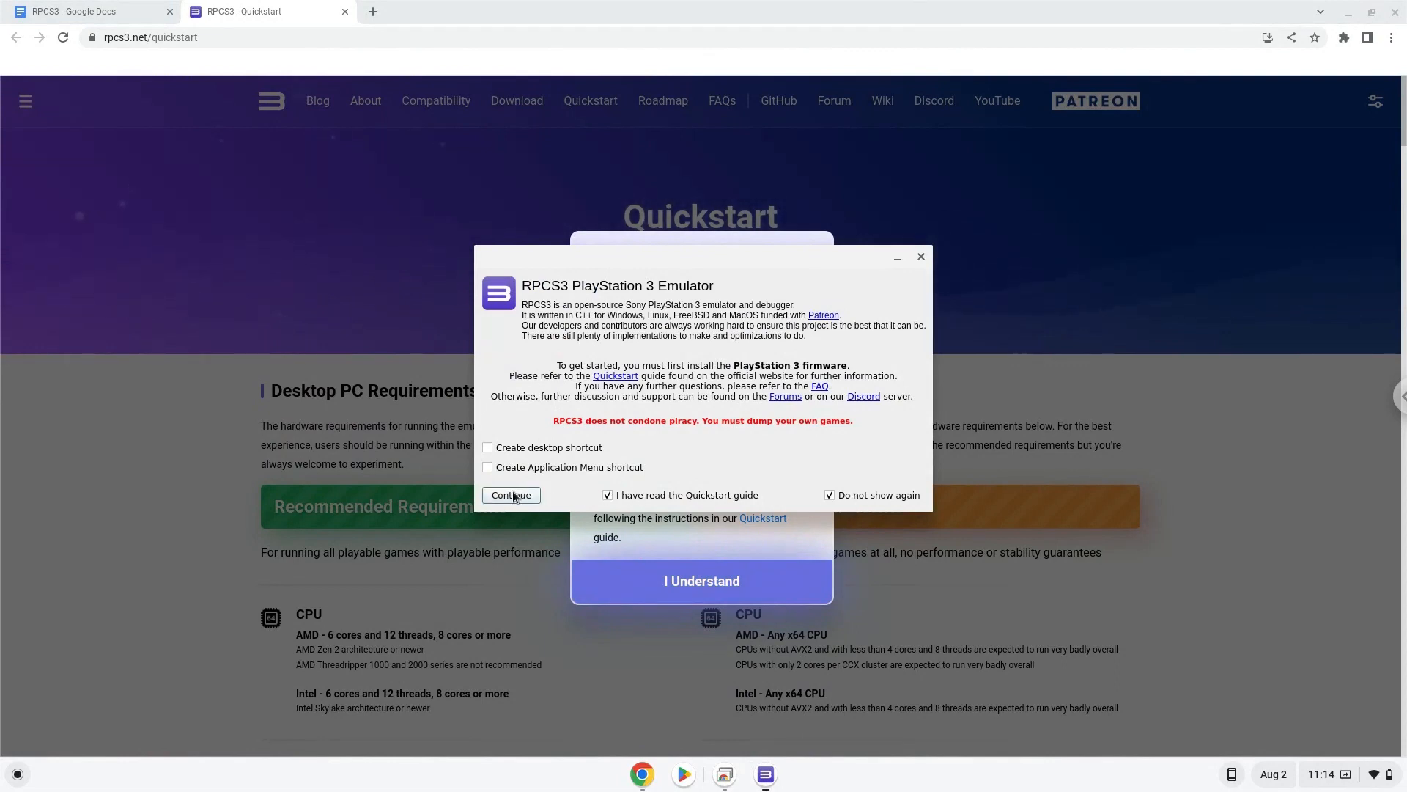
pyautogui.click(511, 495)
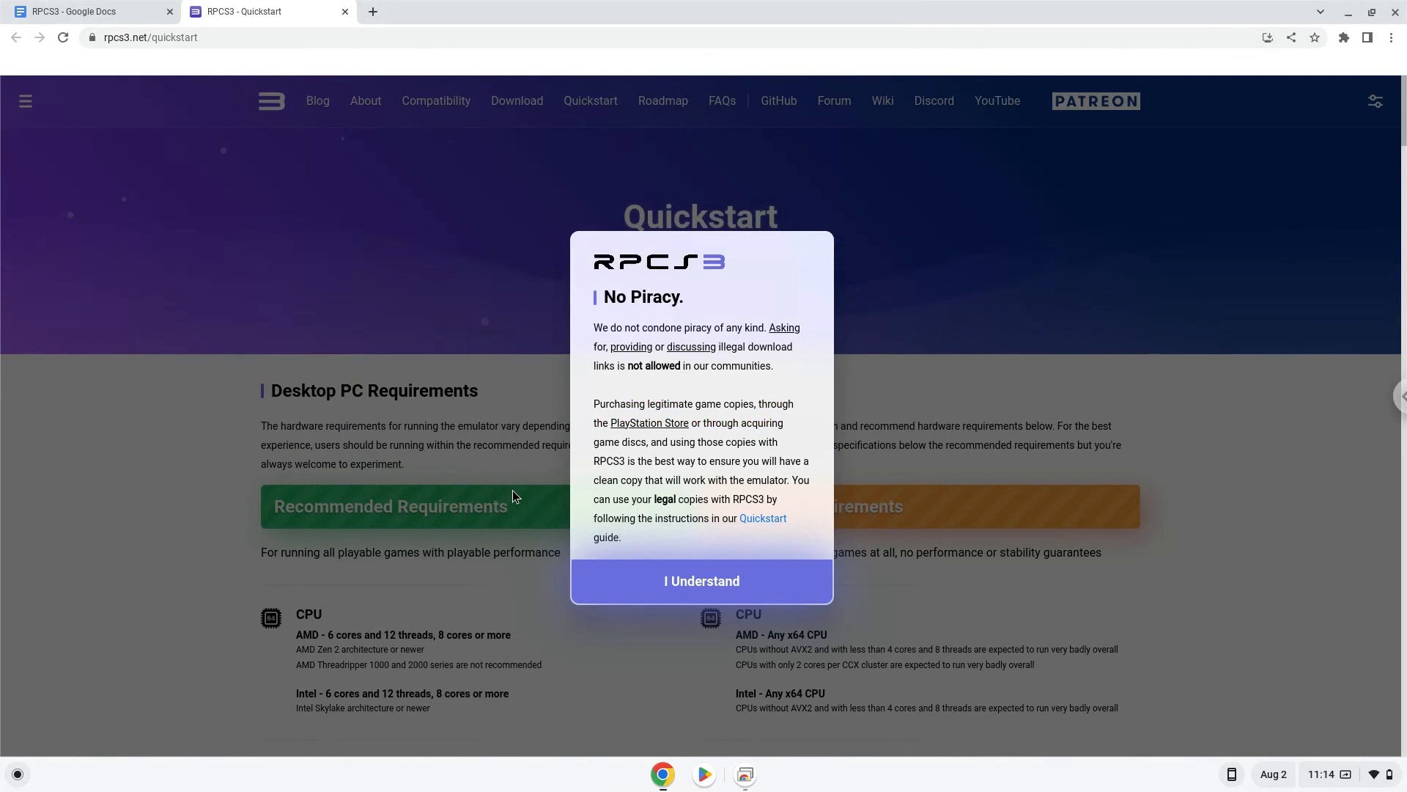
pyautogui.click(701, 580)
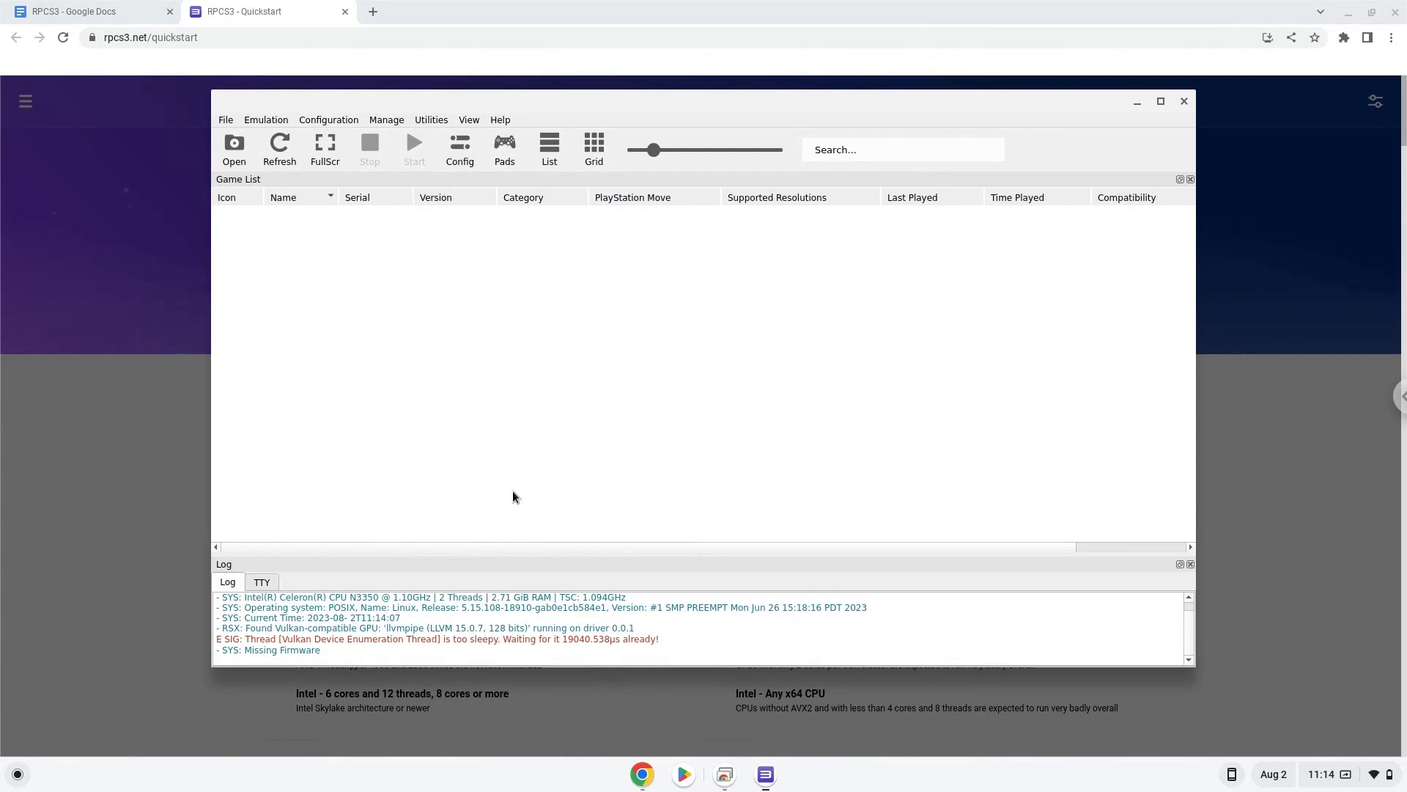
pyautogui.moveTo(57, 742)
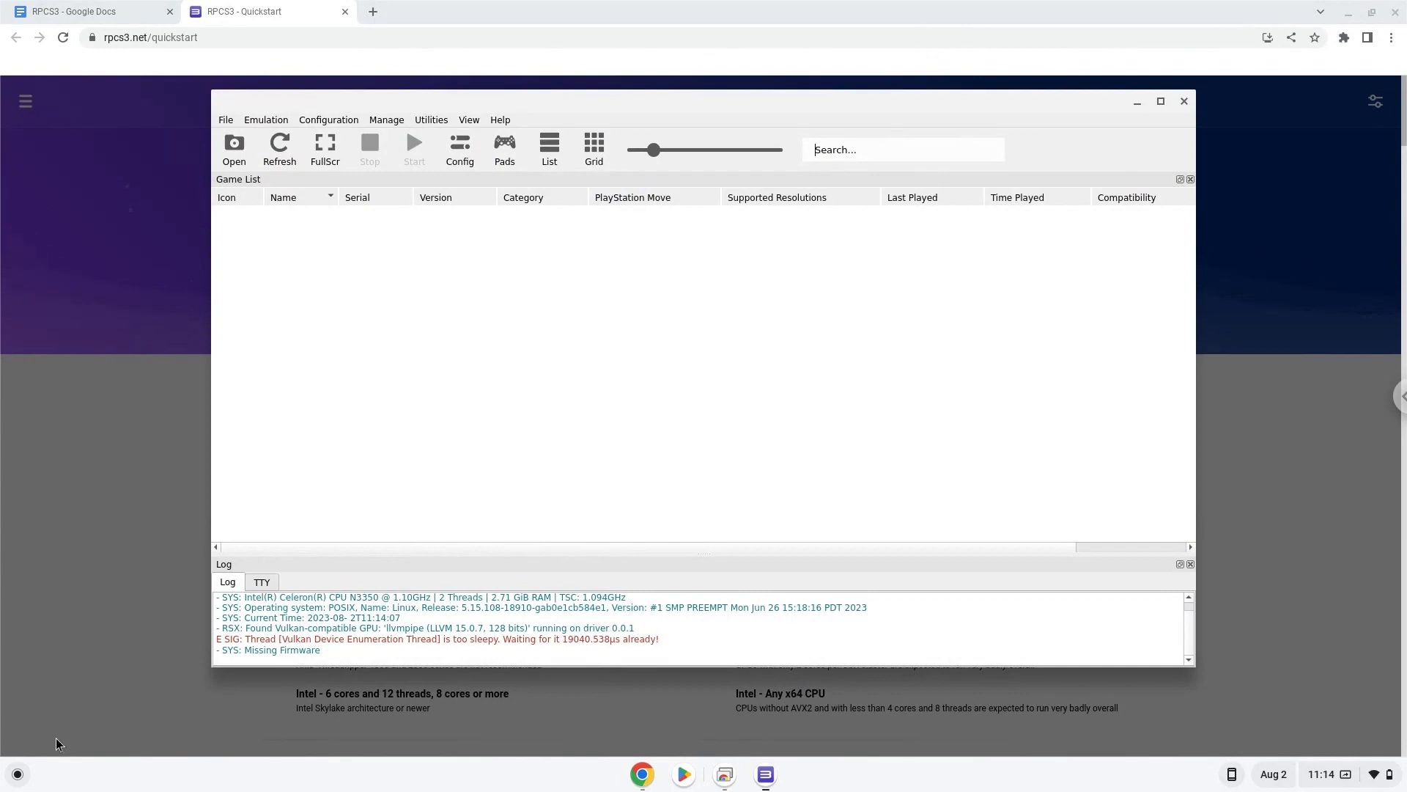
pyautogui.moveTo(4, 779)
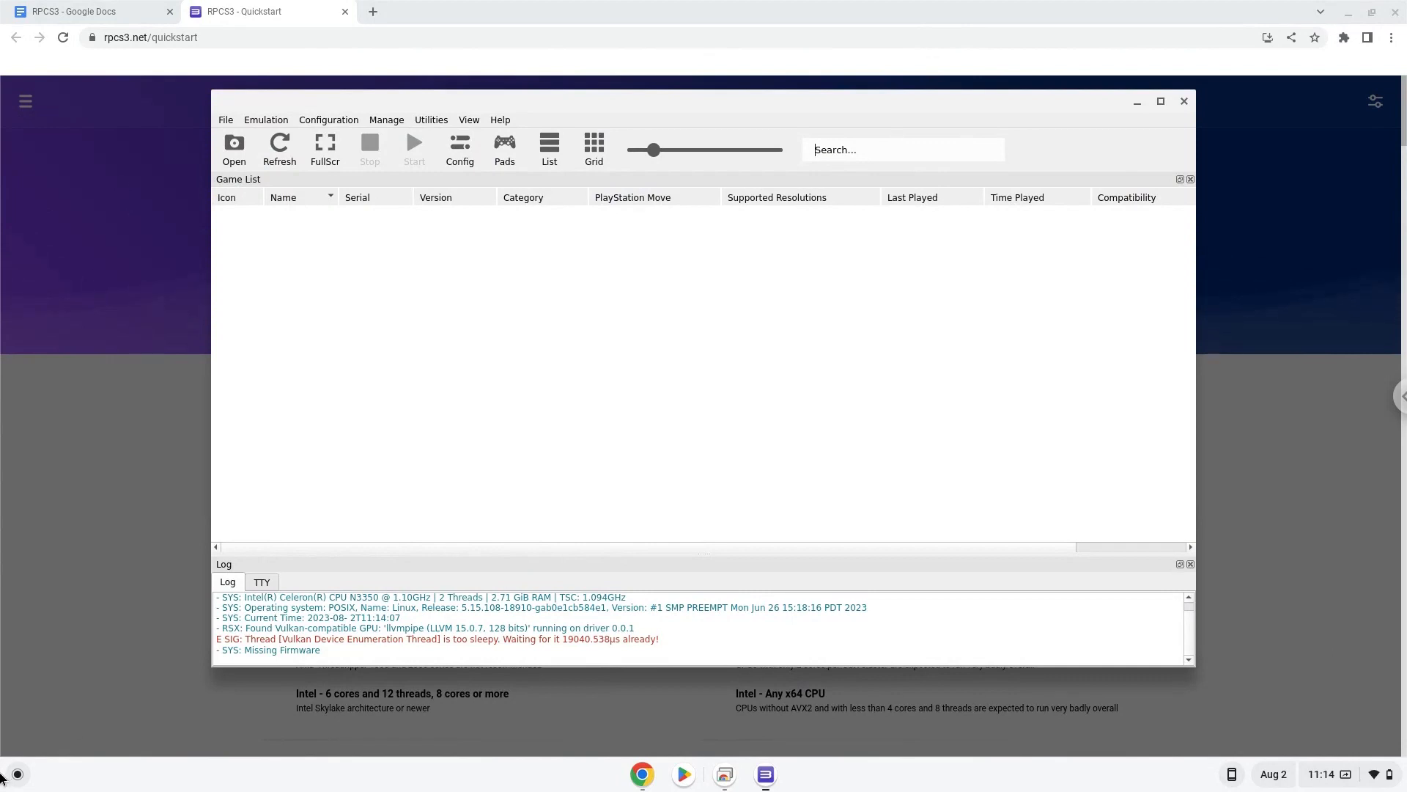
# Check the empty Linux files folder in Files, then open Help > About RPCS3.
pyautogui.click(15, 773)
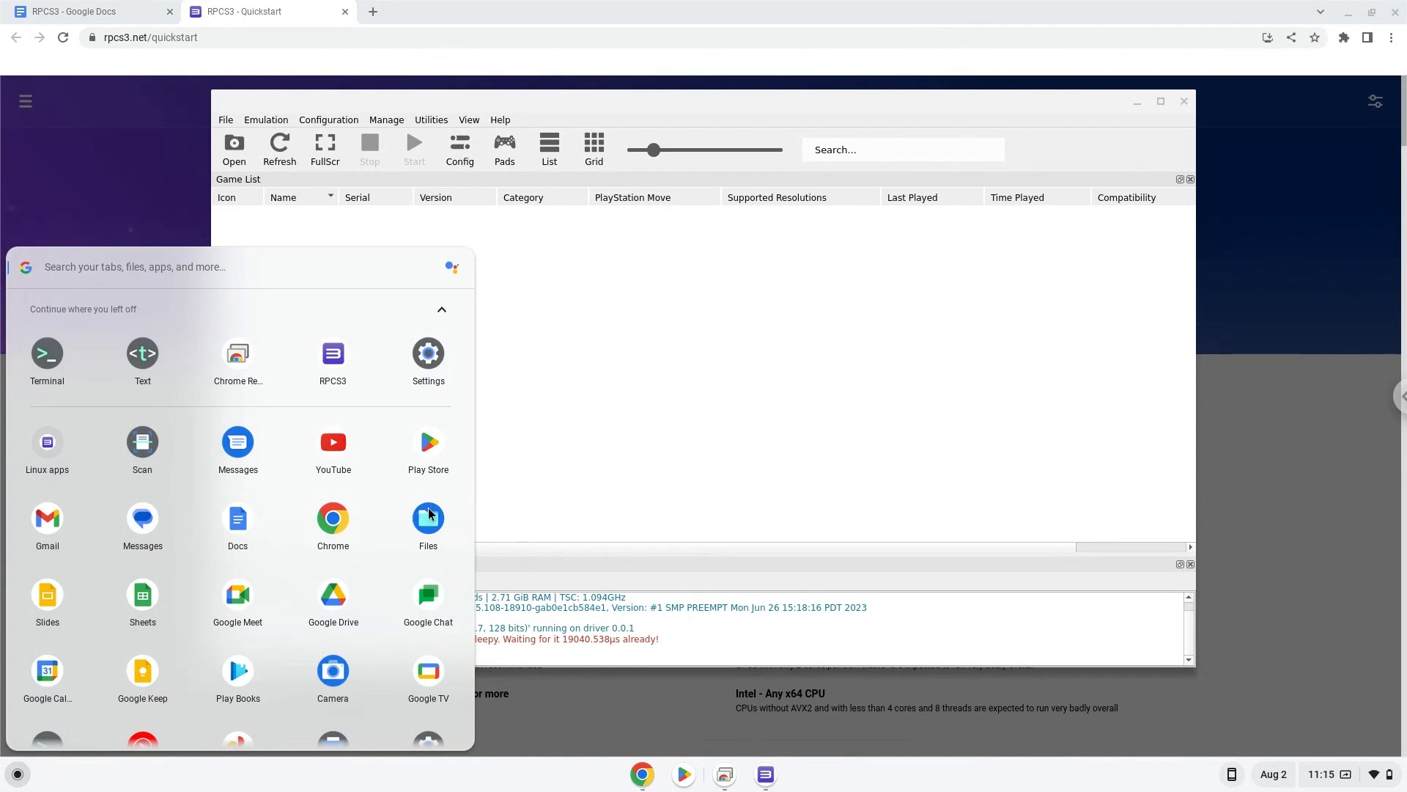
pyautogui.click(427, 519)
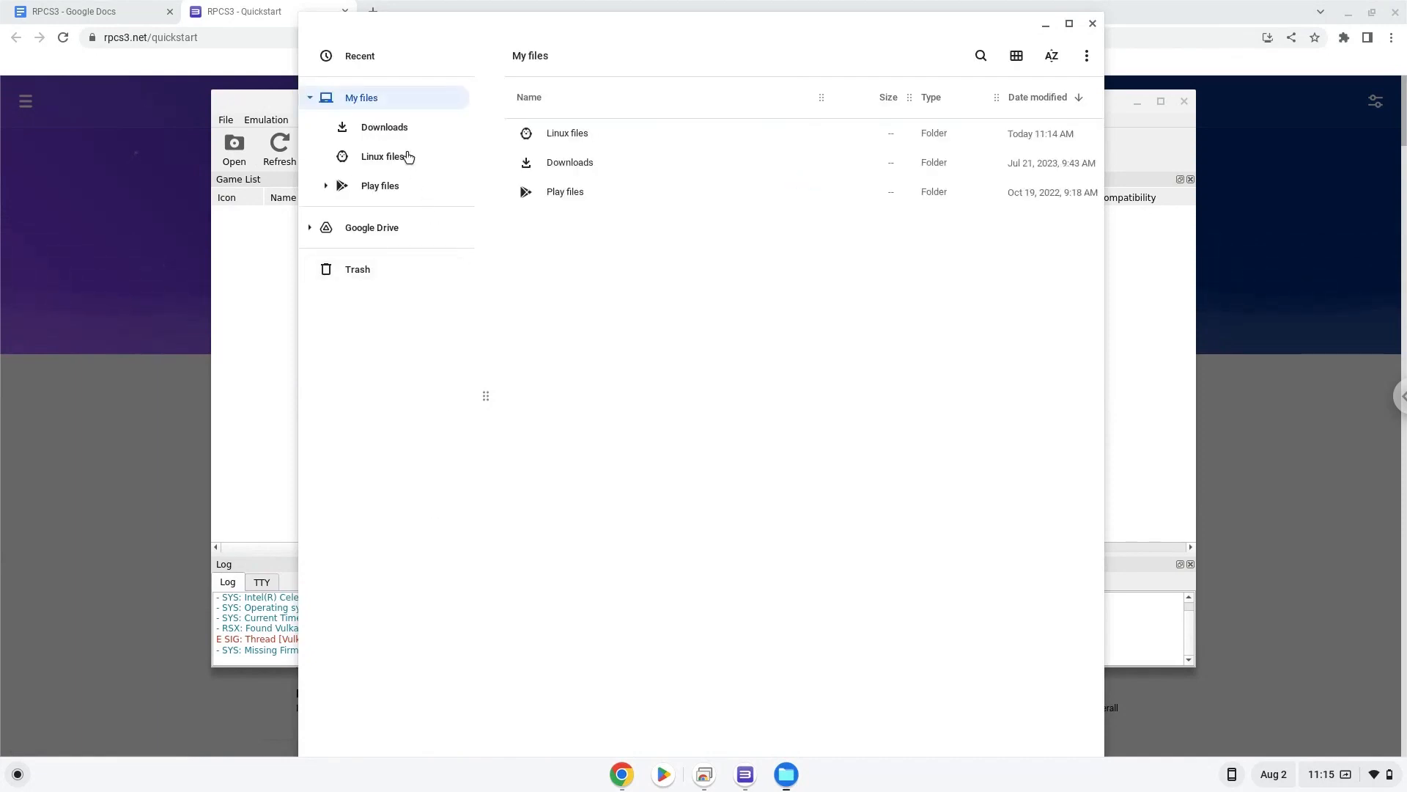
pyautogui.click(383, 156)
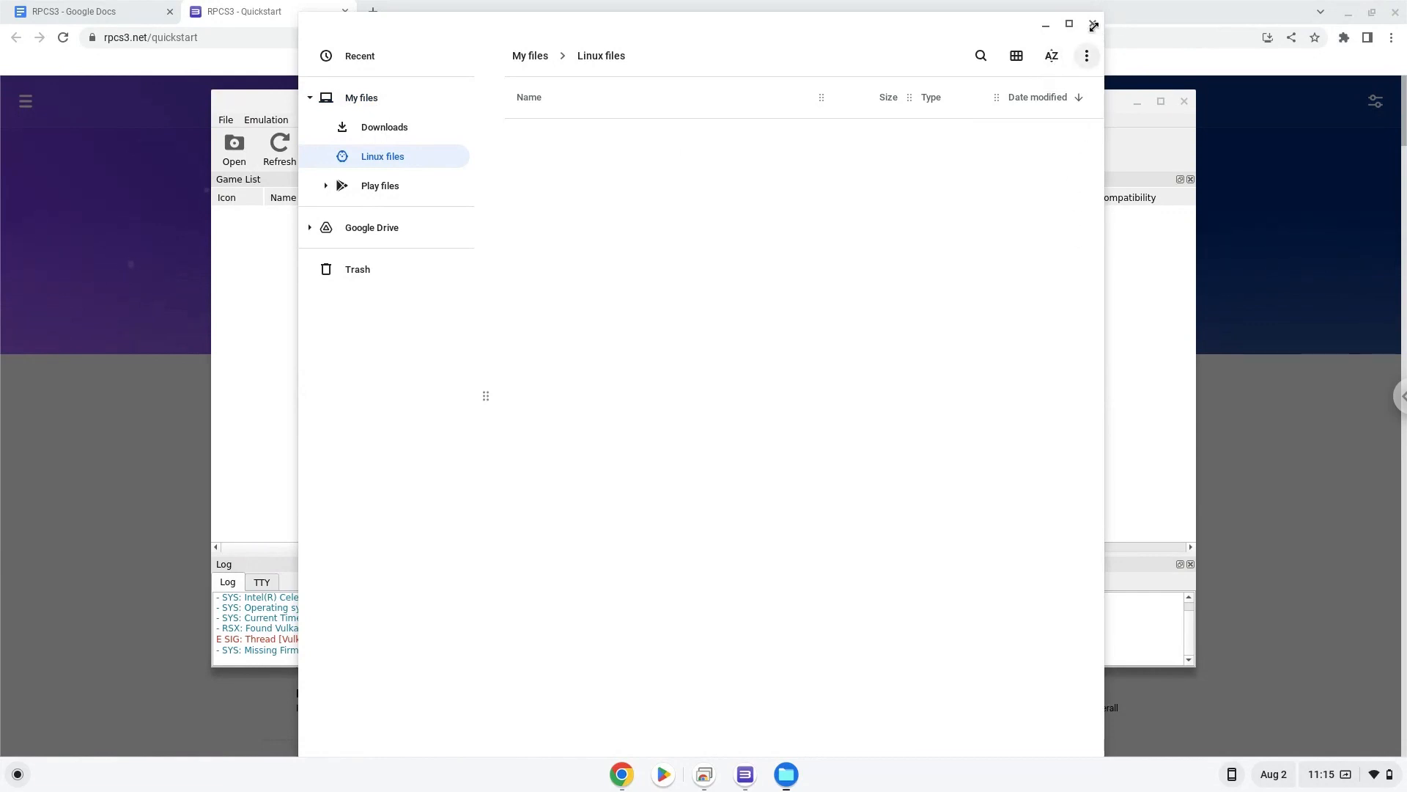
pyautogui.click(1094, 24)
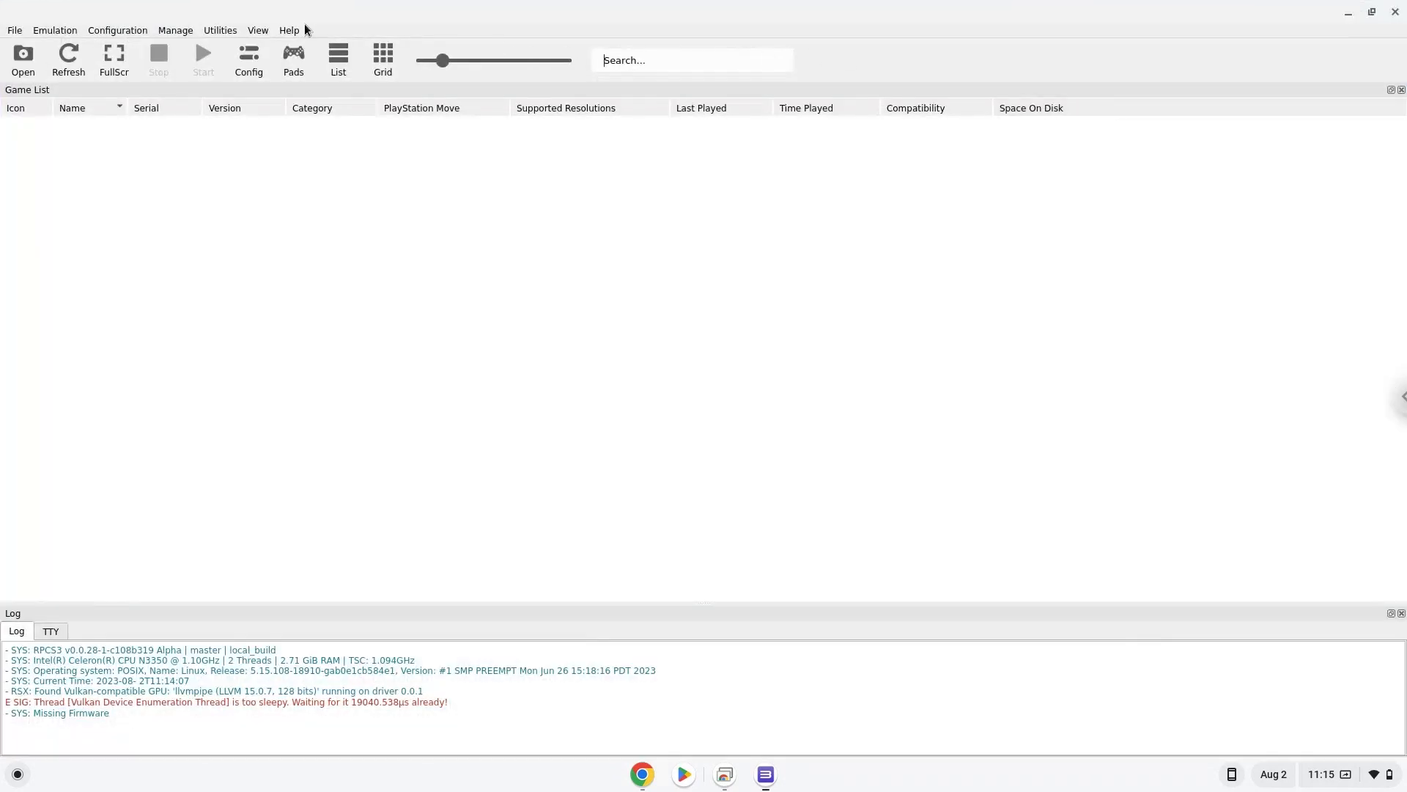
pyautogui.click(289, 29)
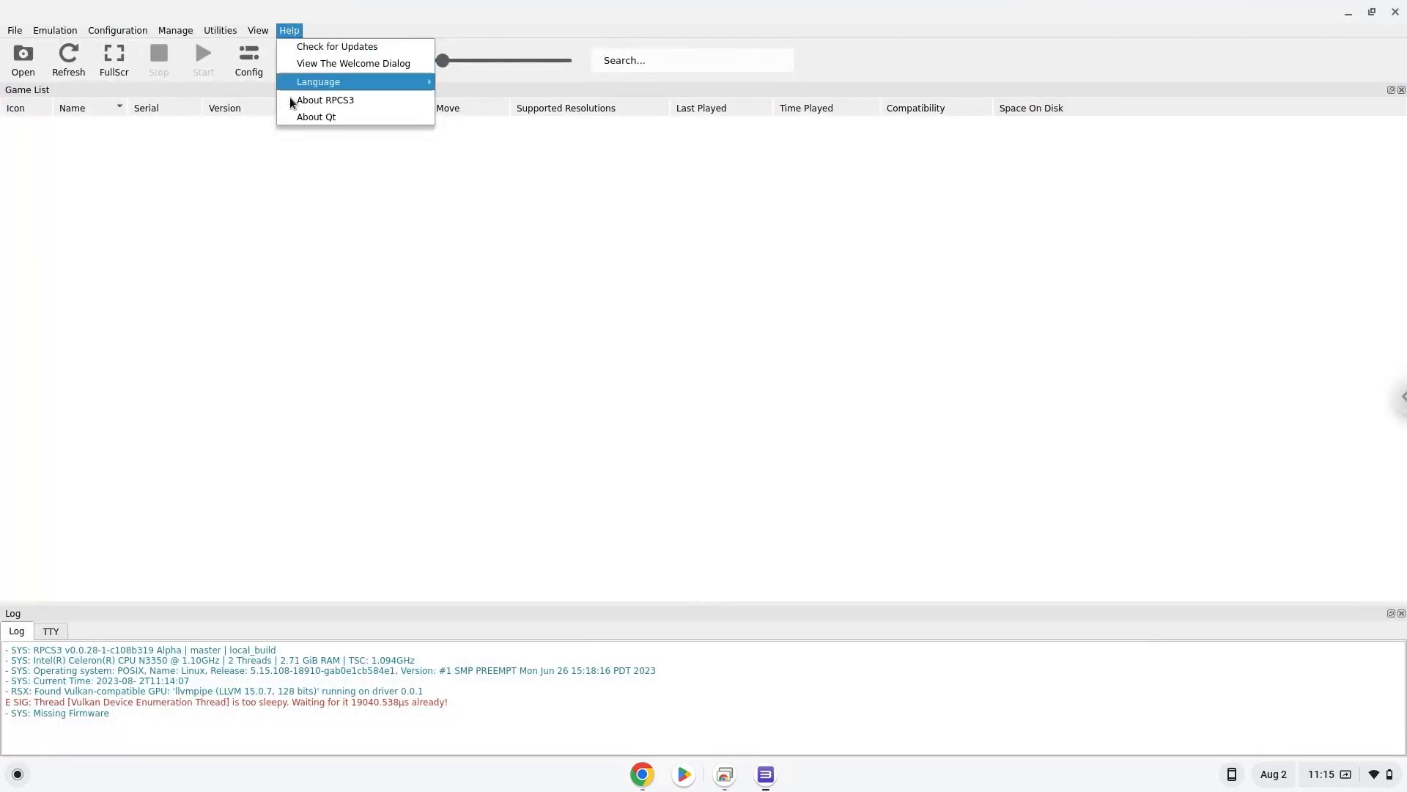
pyautogui.click(325, 100)
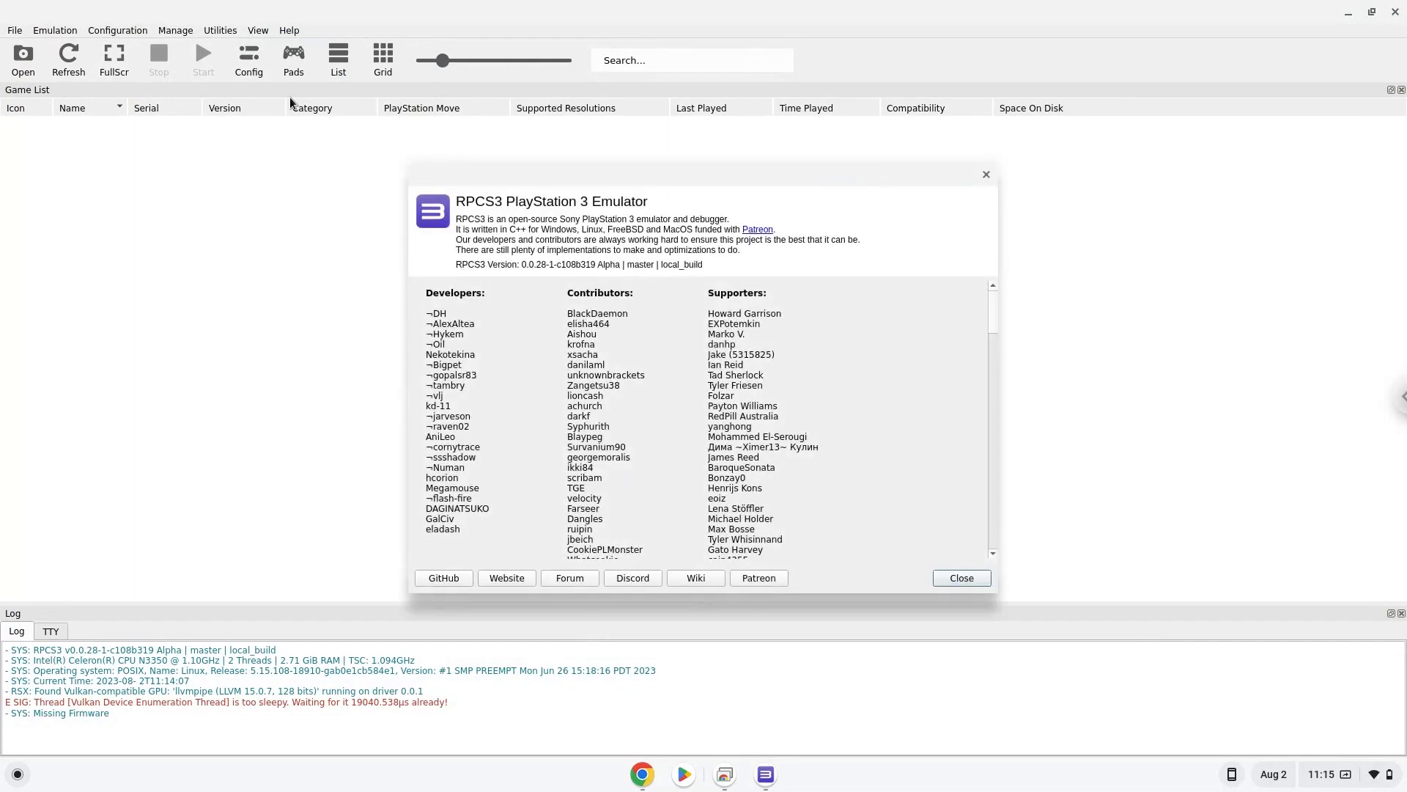